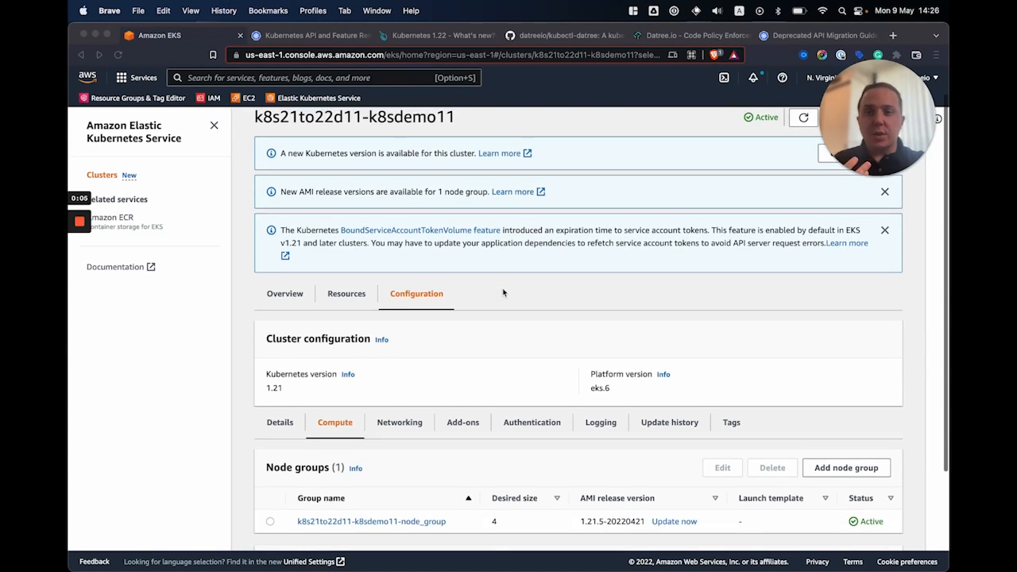
Scroll past the 1.21 cluster's four nodes, then switch to the 1.22 API removals post.
scroll(down, 3)
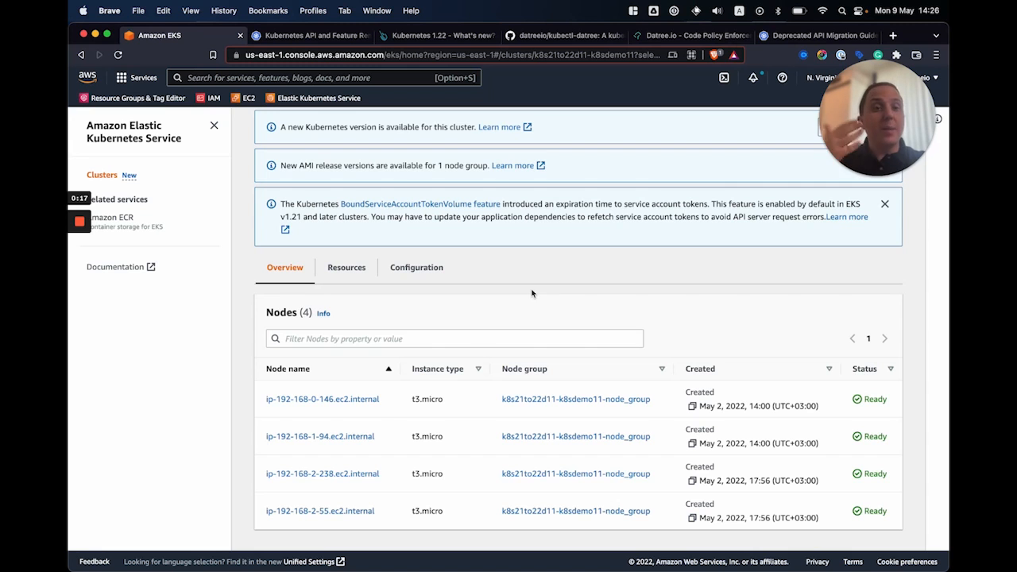
click(310, 35)
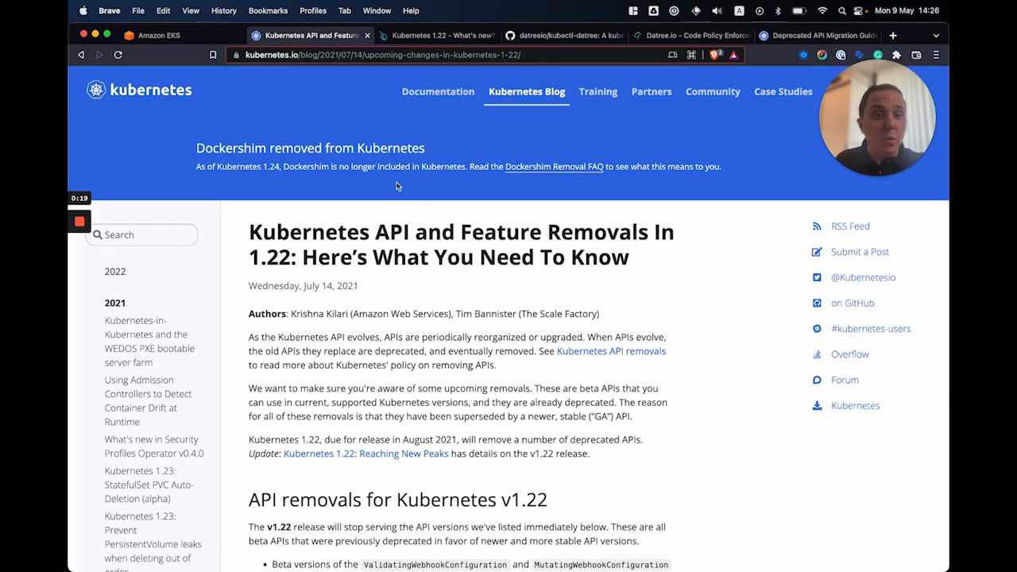
mouse_move(625, 352)
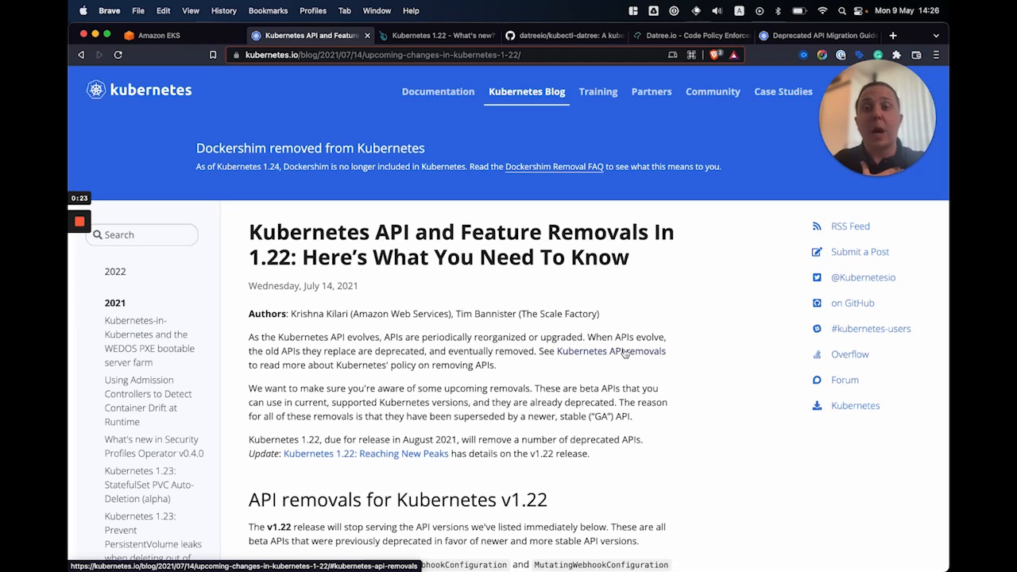
Skim the removals post, then scroll Sysdig's 'Kubernetes 1.22 – What's new?' to Deprecations.
scroll(down, 3)
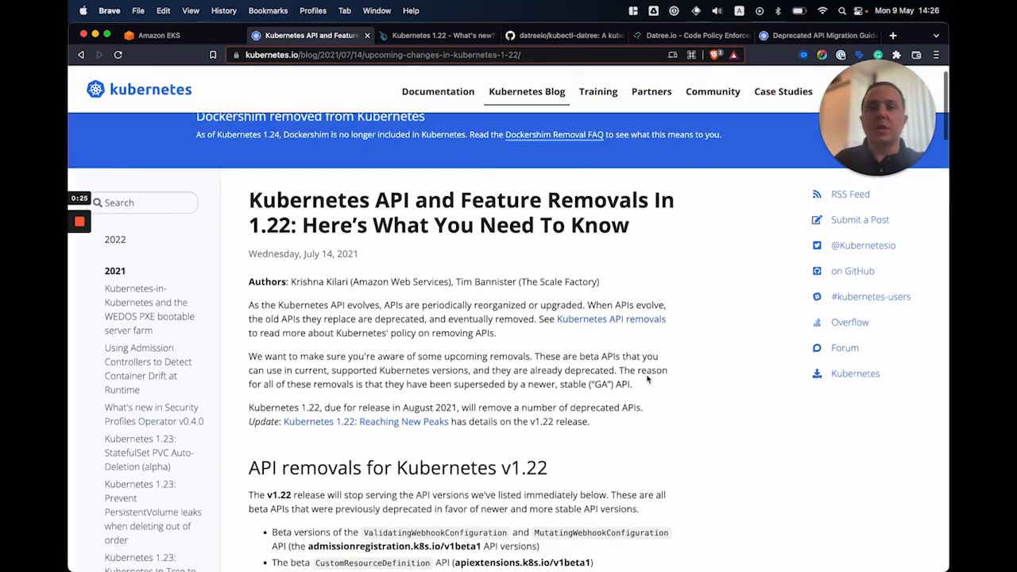
scroll(down, 3)
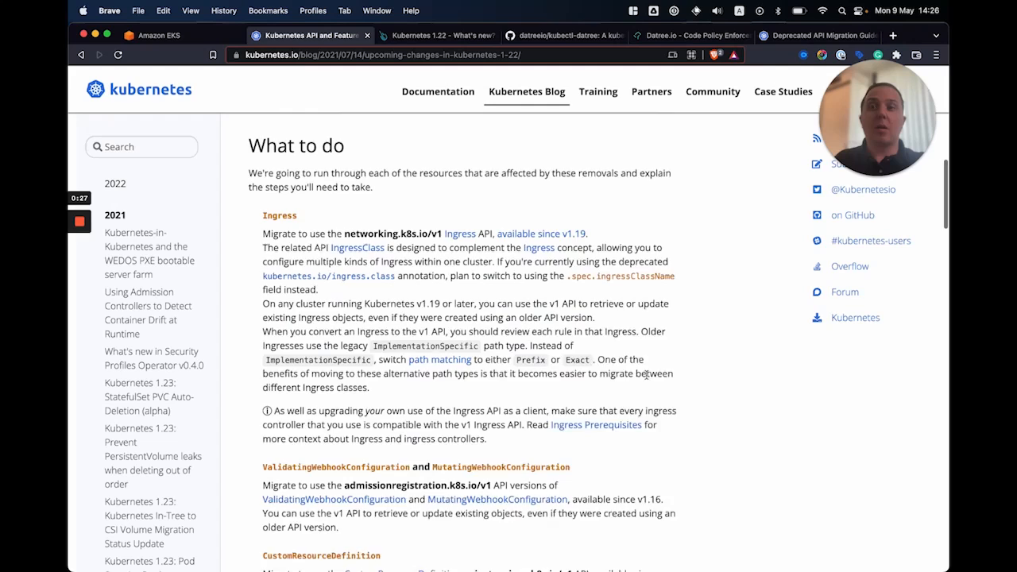
scroll(down, 3)
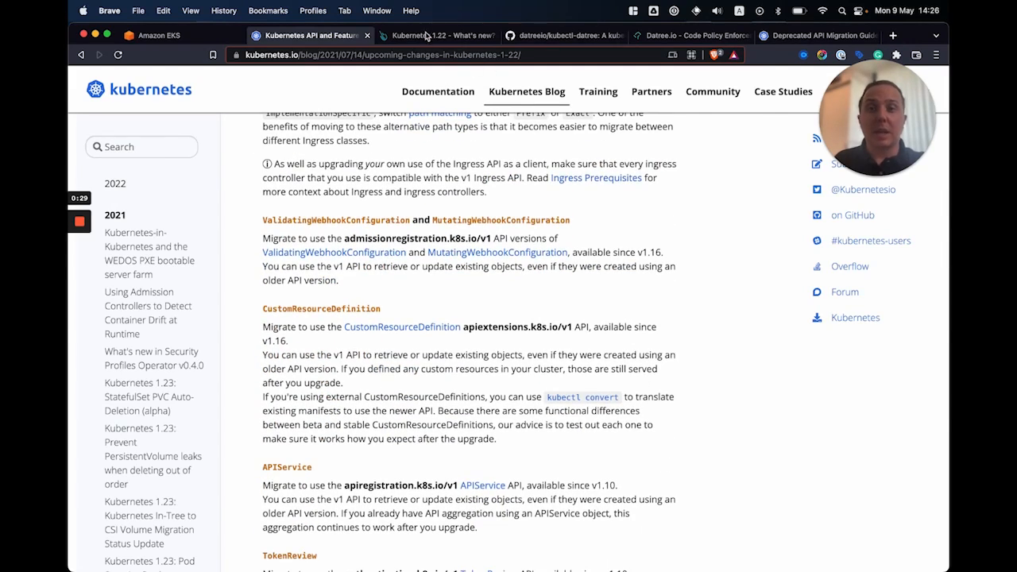
click(437, 36)
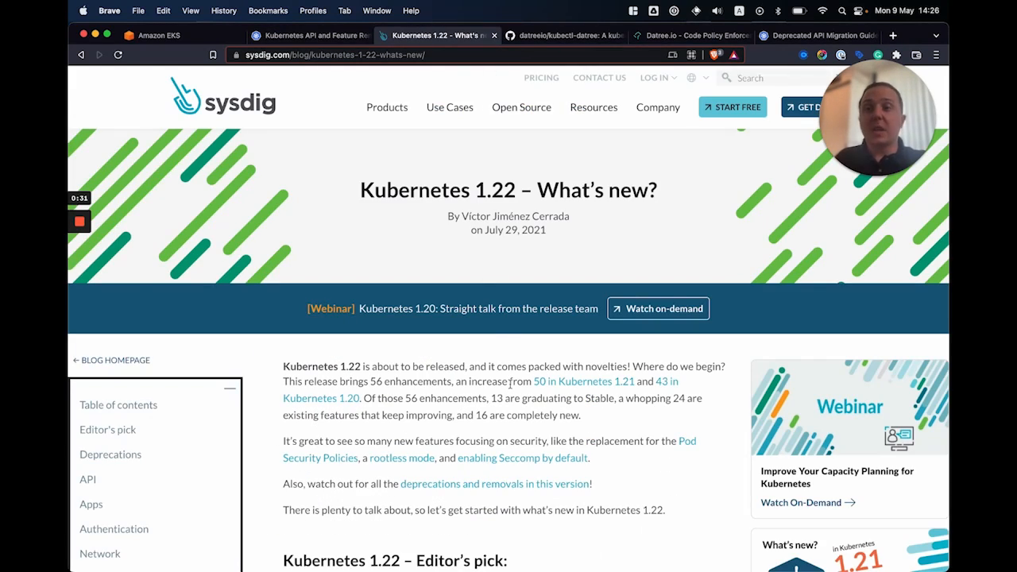
scroll(down, 3)
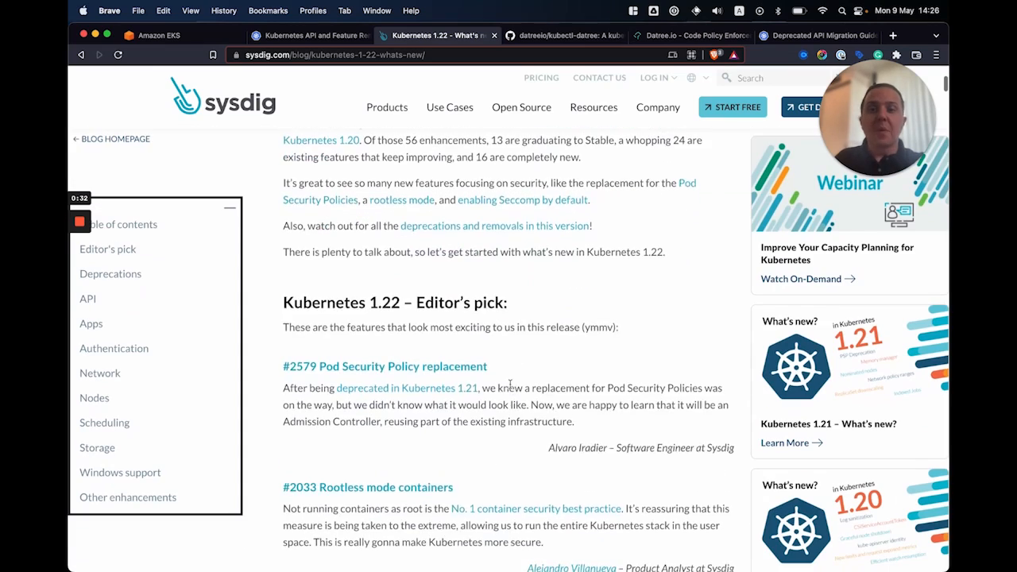
scroll(down, 3)
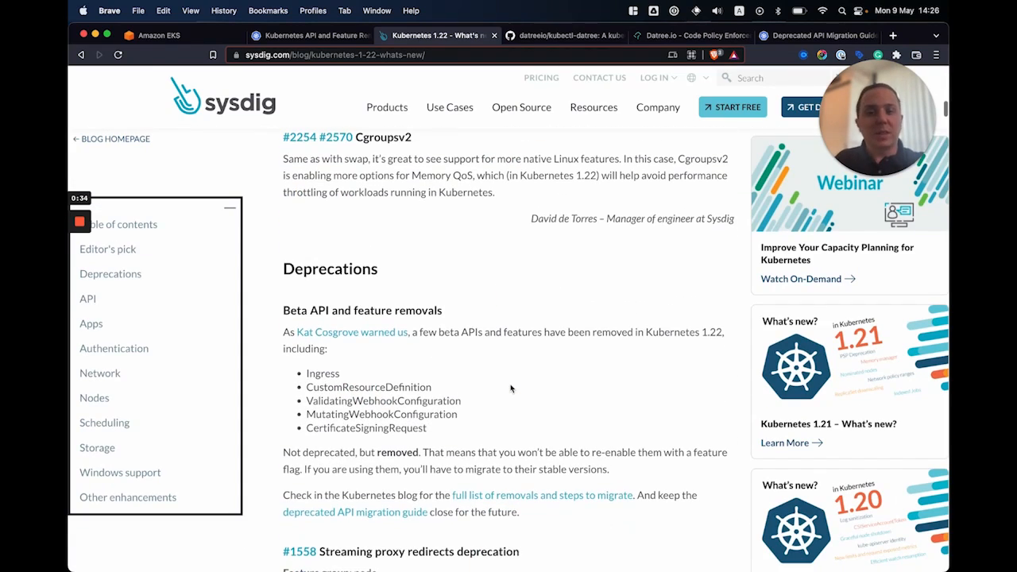
scroll(down, 3)
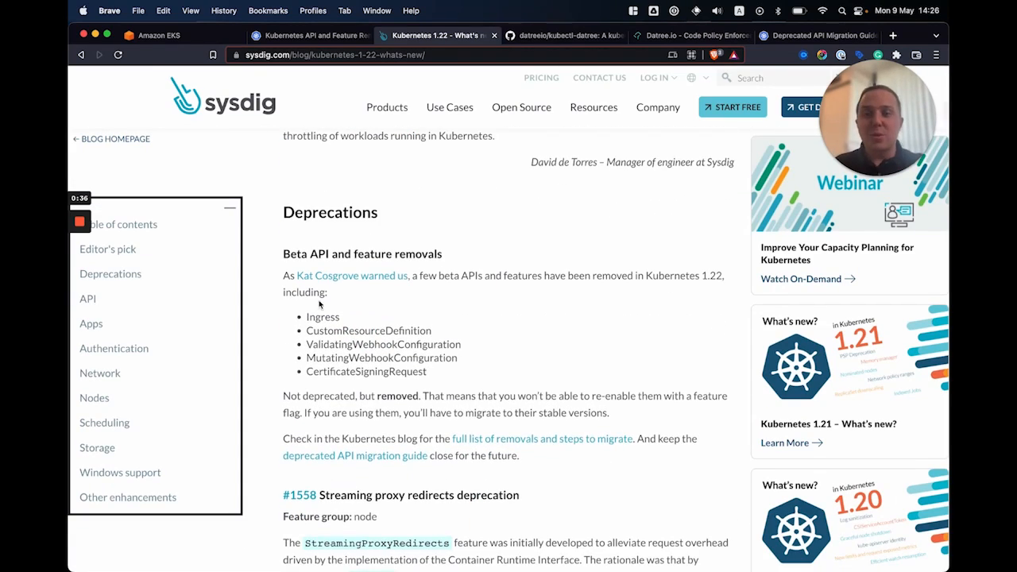
mouse_move(389, 310)
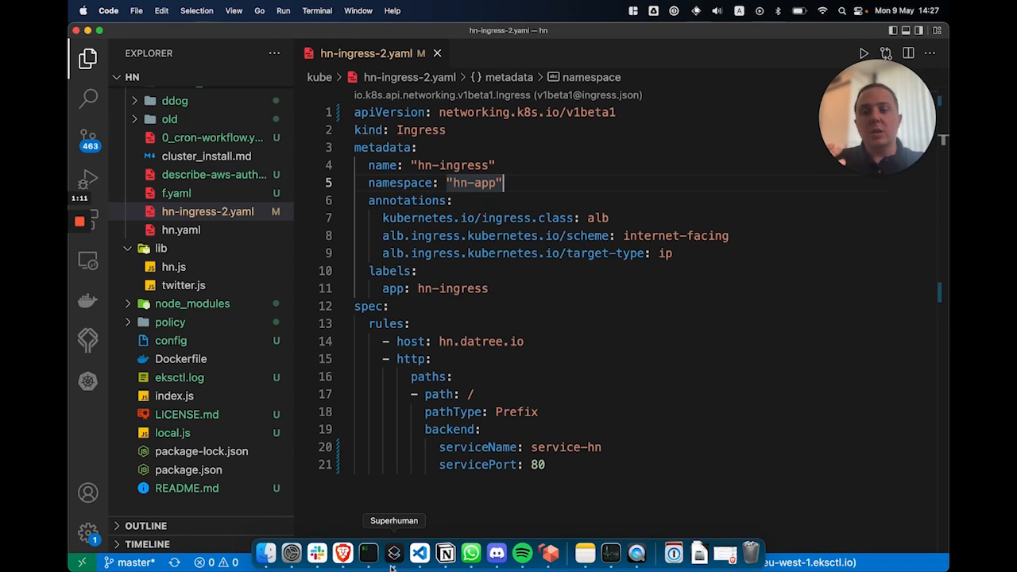
mouse_move(364, 567)
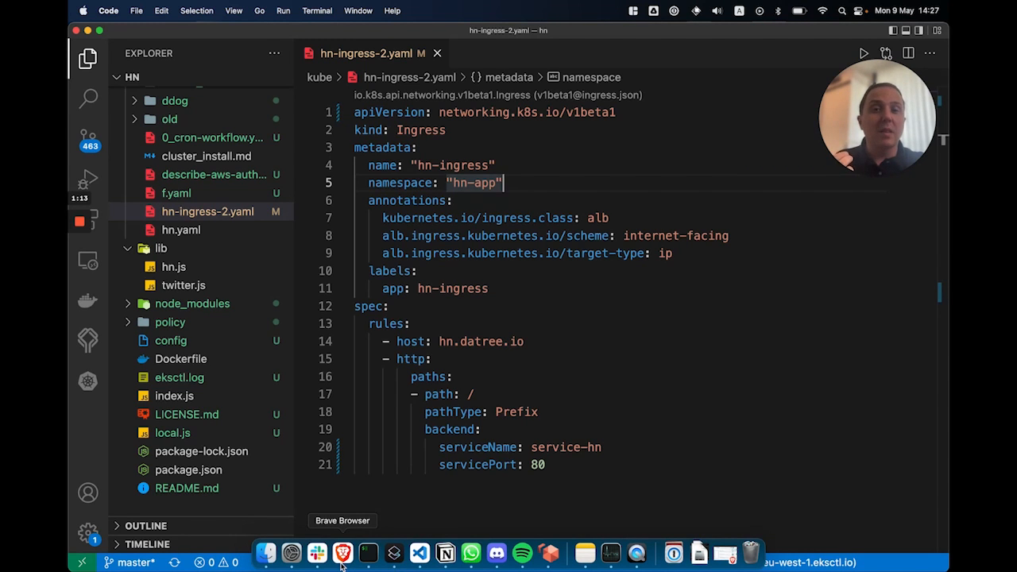
Return to the Sysdig article in Brave after reviewing the v1beta1 hn-ingress-2.yaml.
click(347, 545)
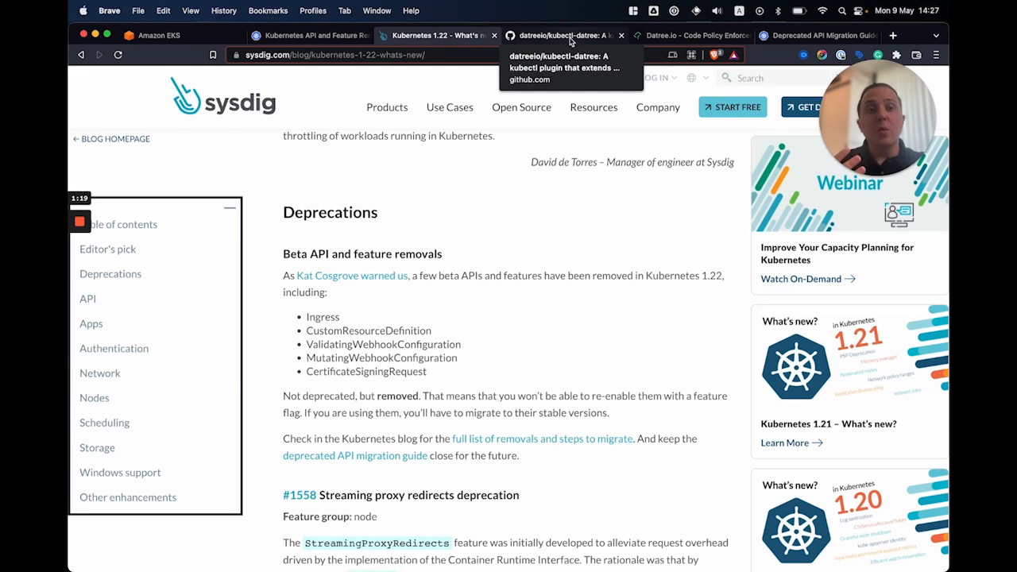
Read the datreeio/kubectl-datree README down to its Installation section.
click(568, 35)
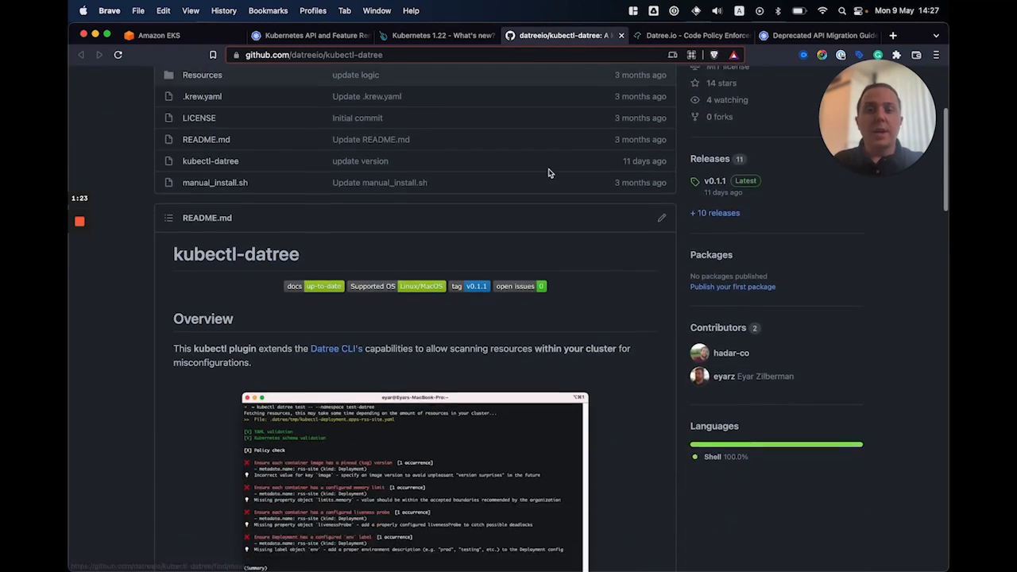
scroll(down, 3)
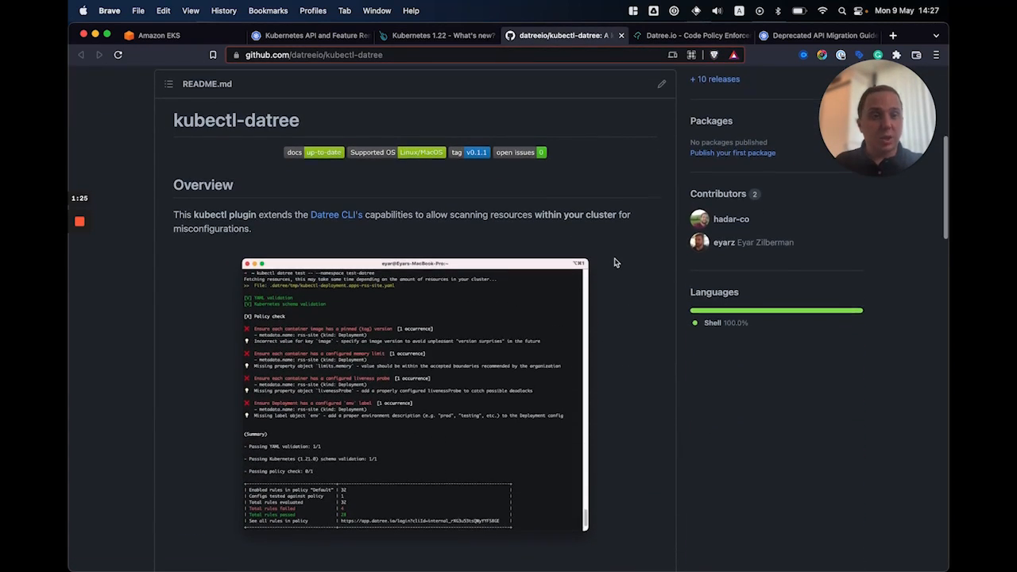
scroll(down, 3)
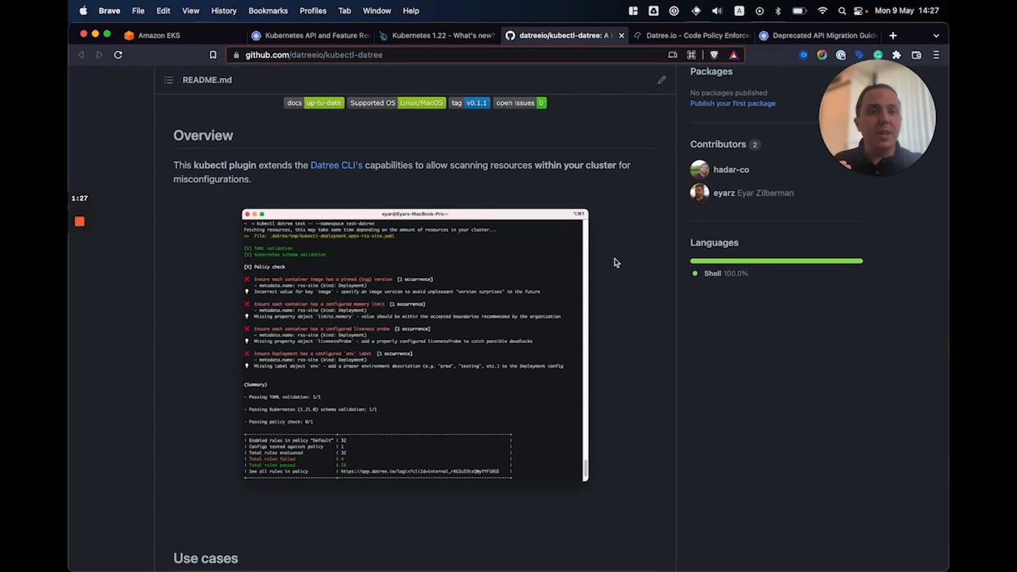
scroll(down, 3)
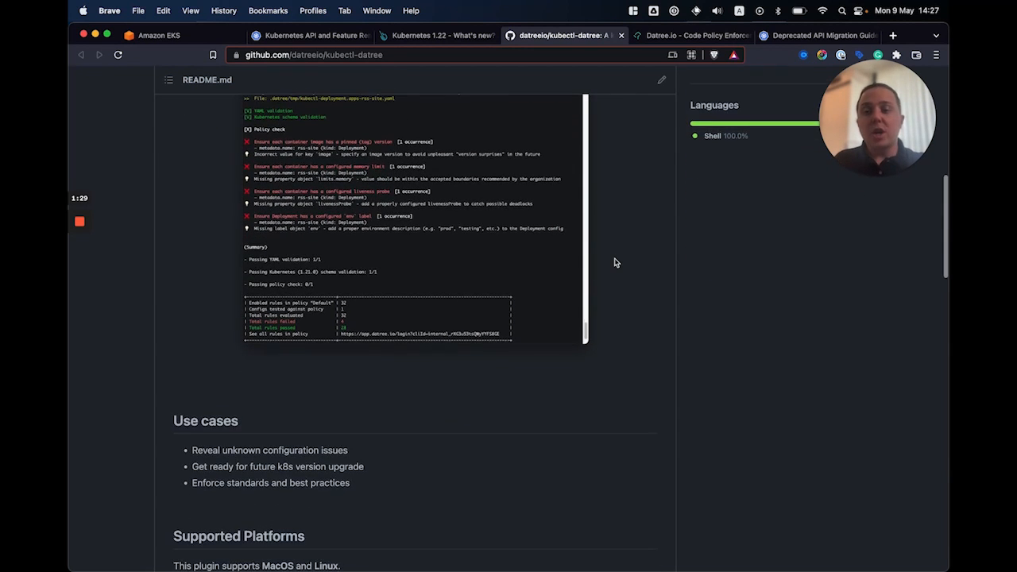
scroll(down, 3)
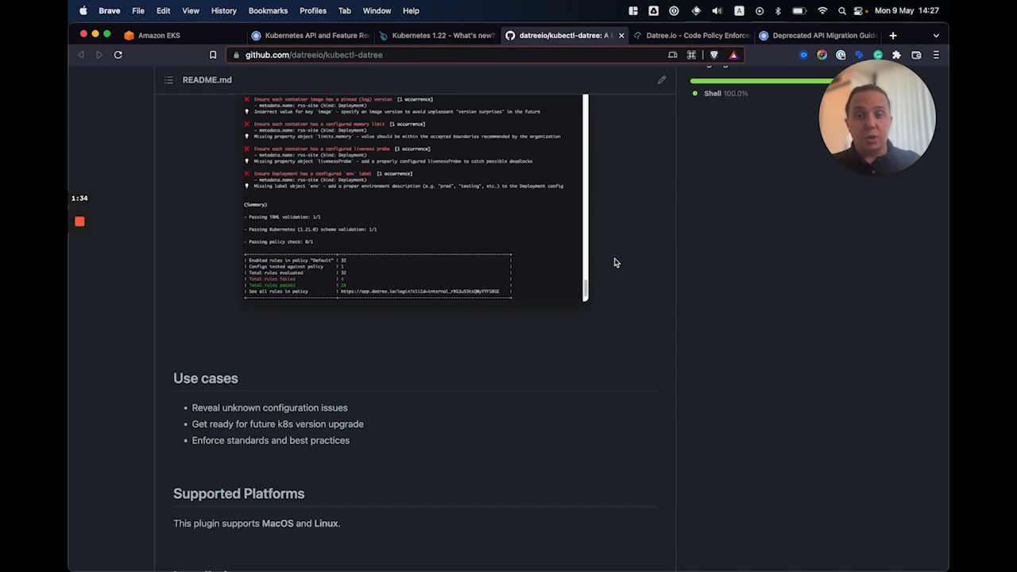
scroll(down, 3)
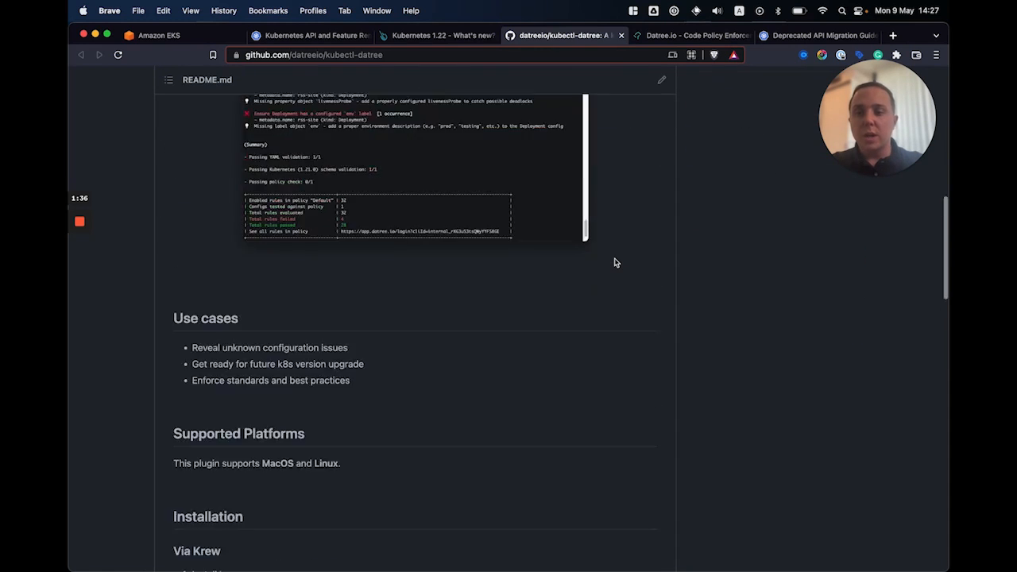
scroll(down, 3)
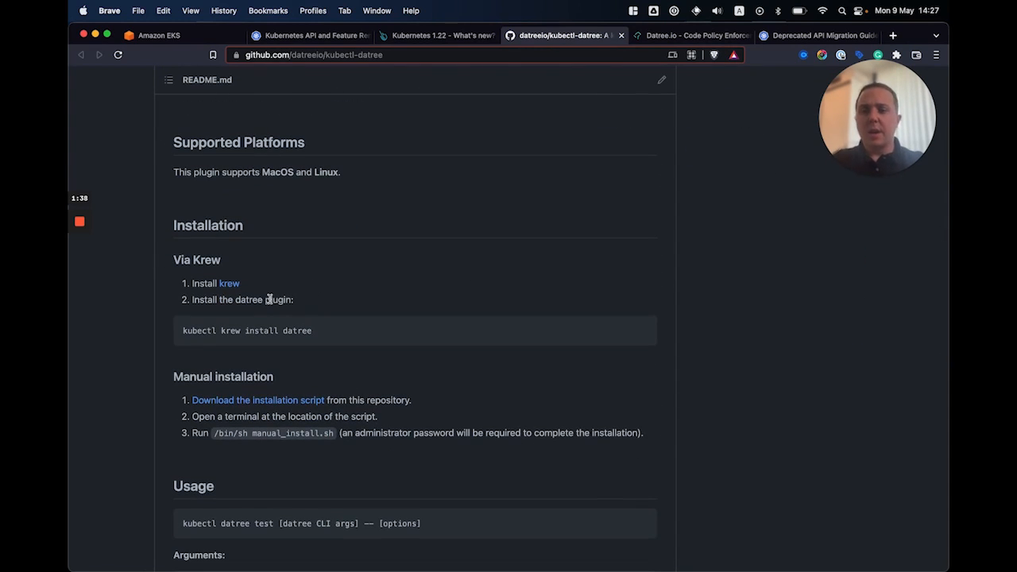
mouse_move(251, 329)
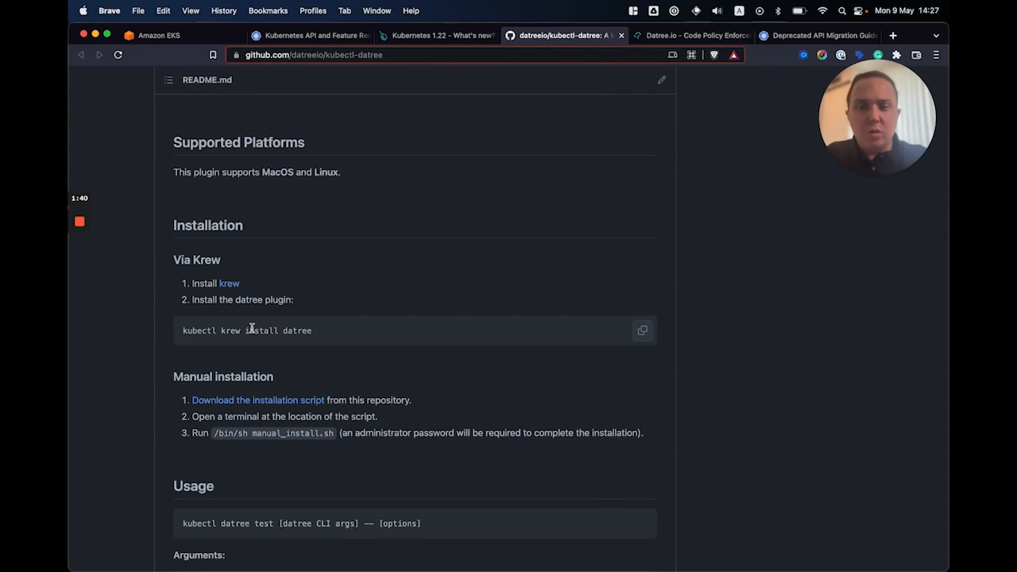
mouse_move(387, 349)
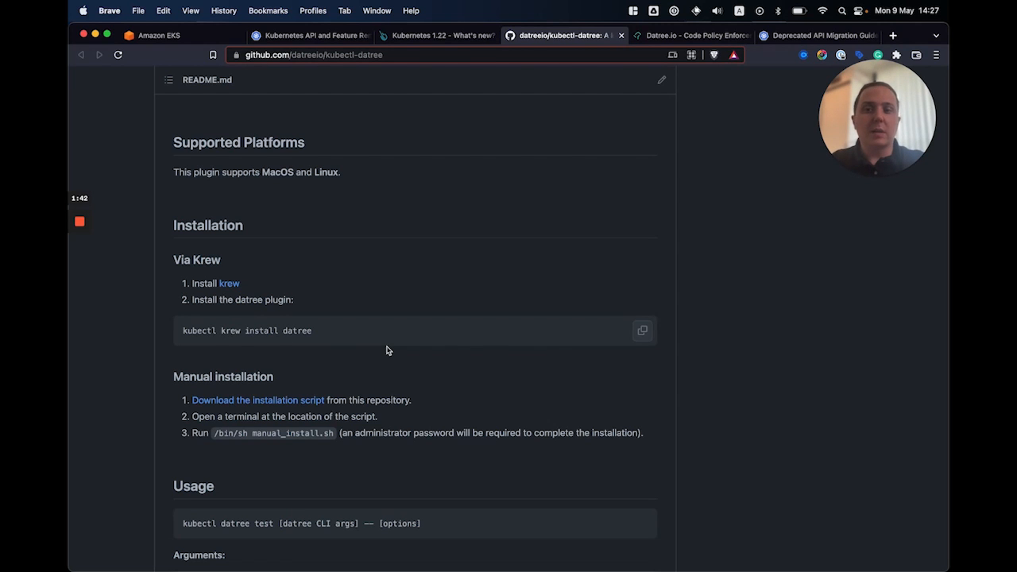
mouse_move(372, 565)
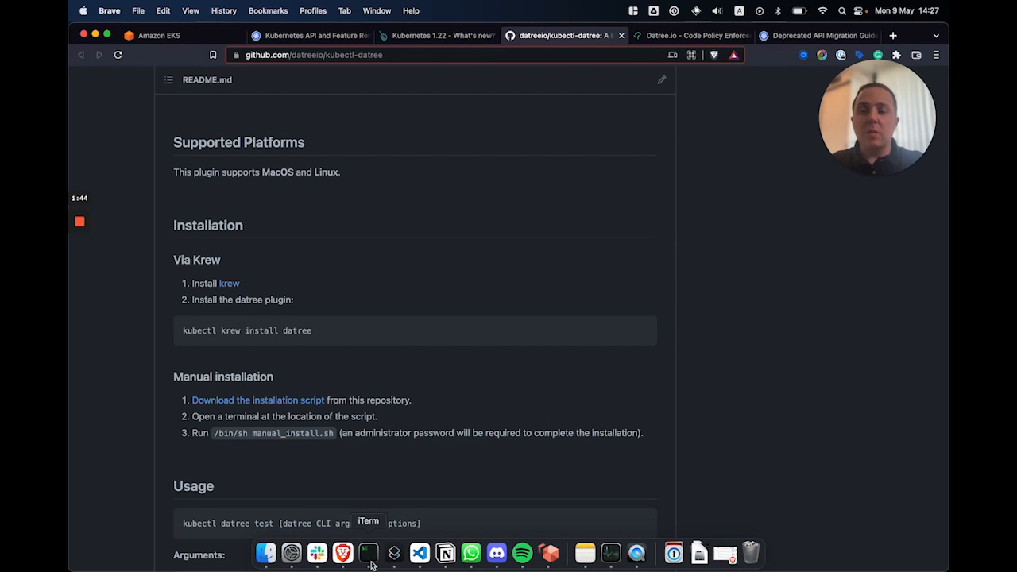
Run 'kubectl datree test -s 1.22.6 -- --namespace hn-app' in iTerm2.
click(370, 554)
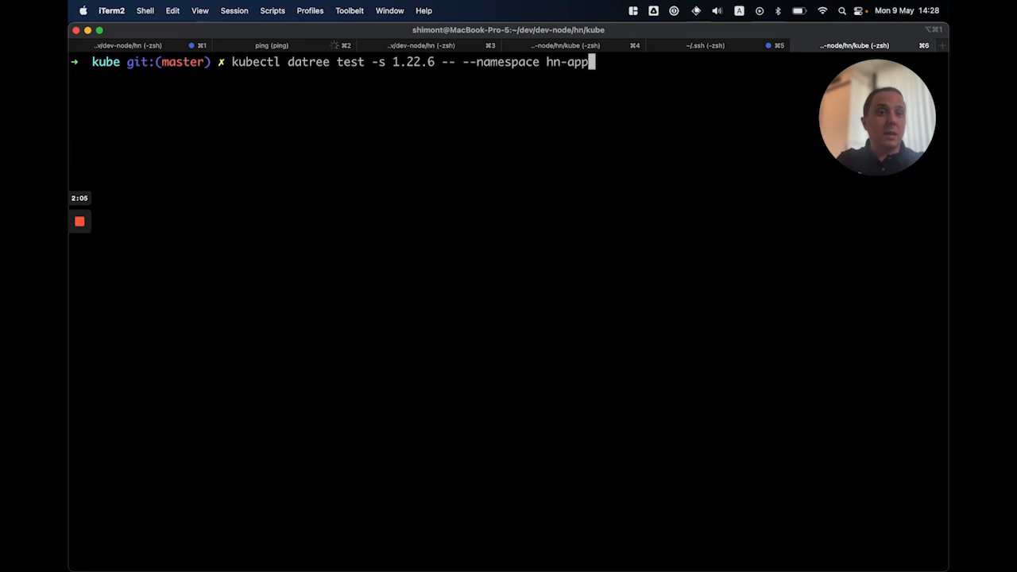
key(Return)
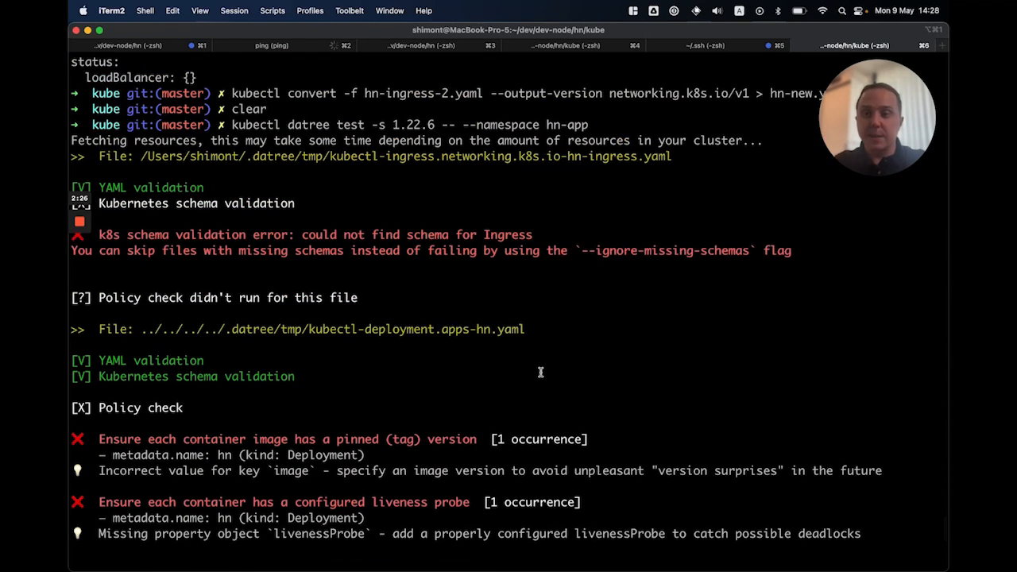
Highlight the Ingress schema error and scroll to the summary: schema 2/3, policy 1/3.
scroll(down, 3)
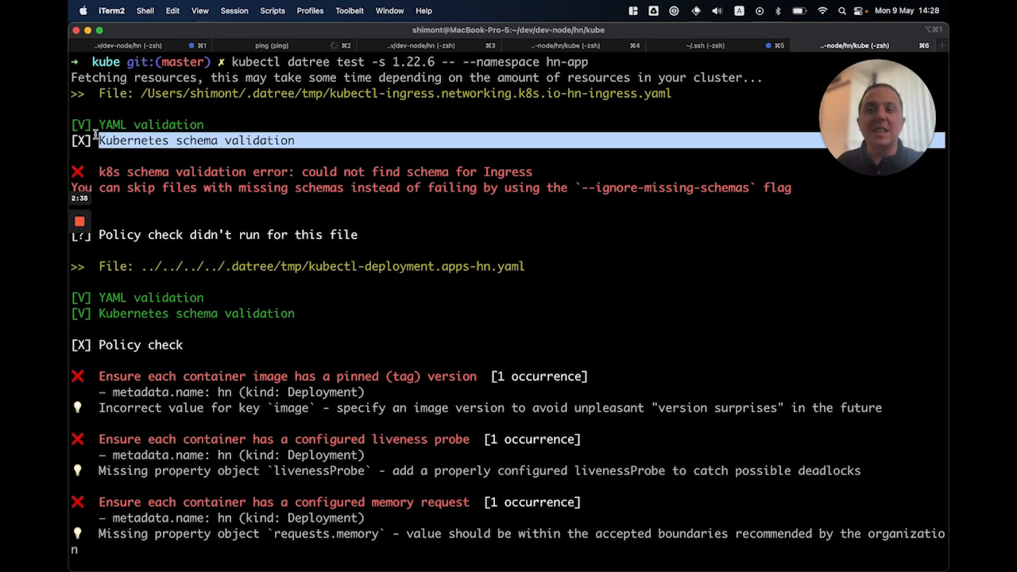
mouse_move(357, 168)
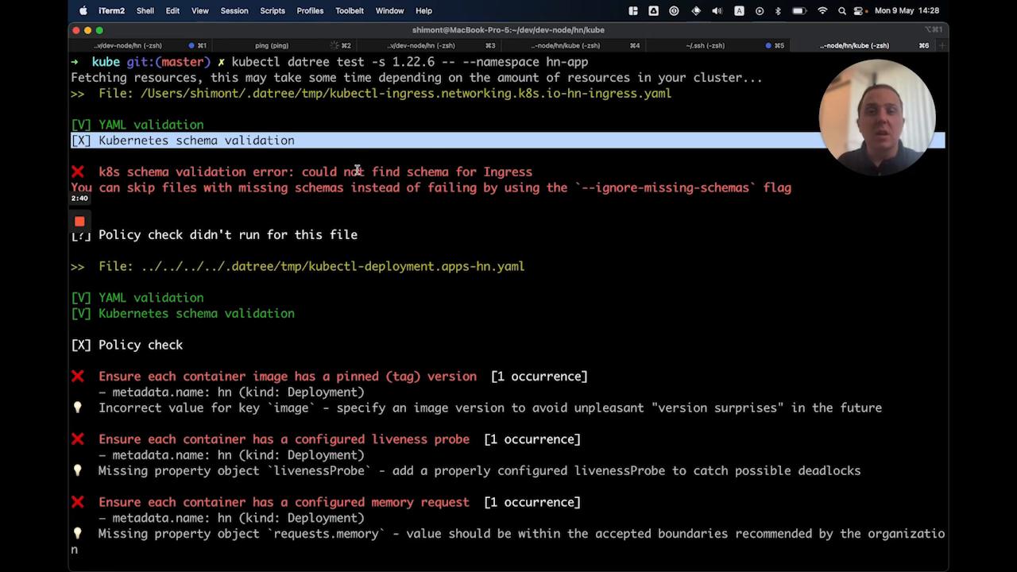
double_click(509, 171)
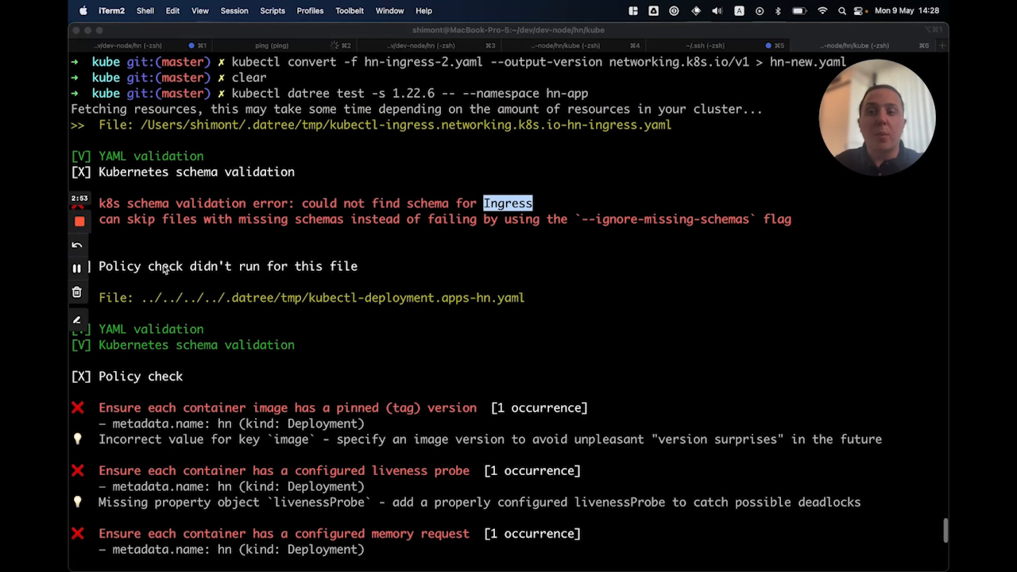
scroll(down, 3)
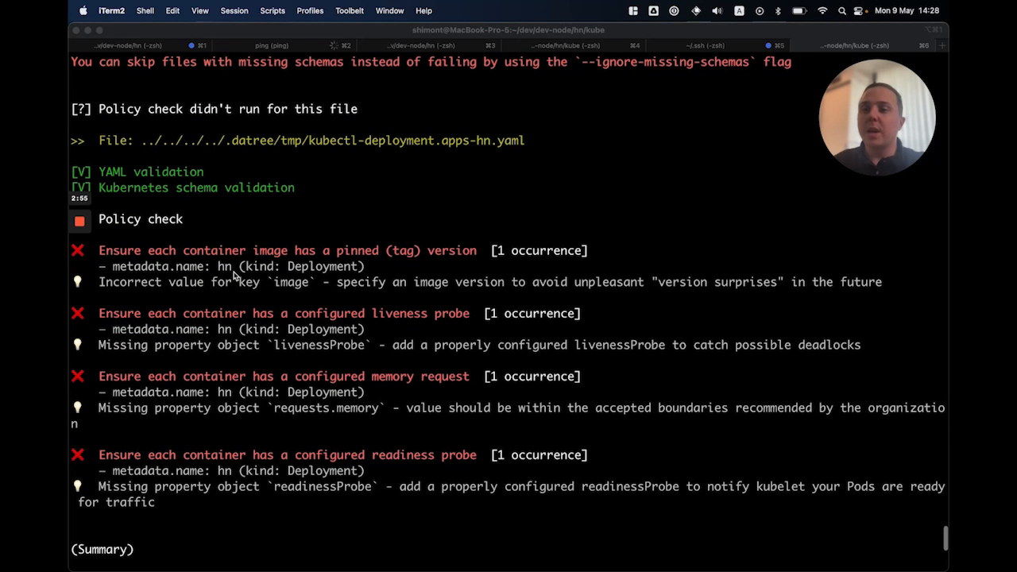
mouse_move(515, 177)
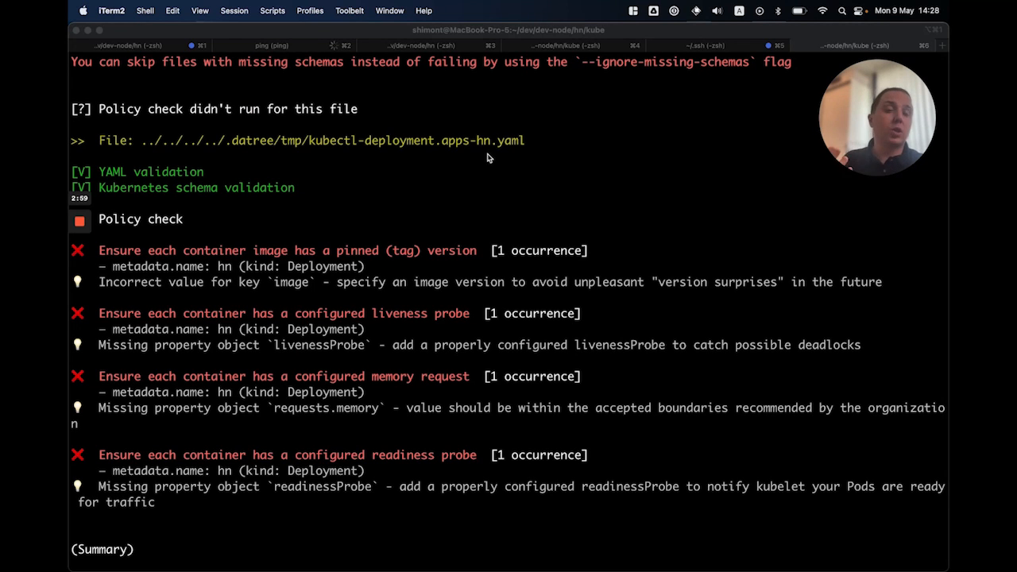
scroll(down, 3)
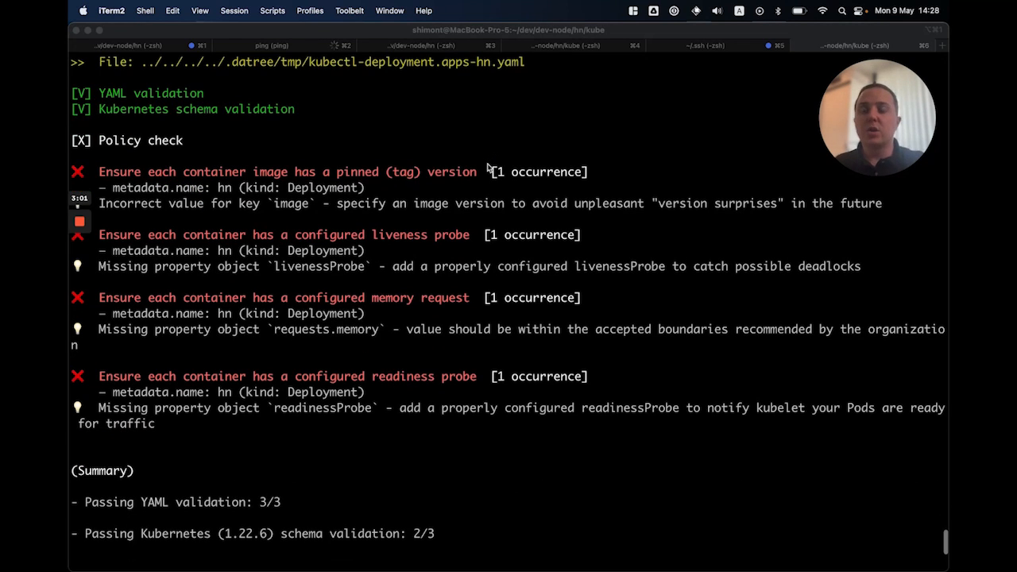
scroll(down, 3)
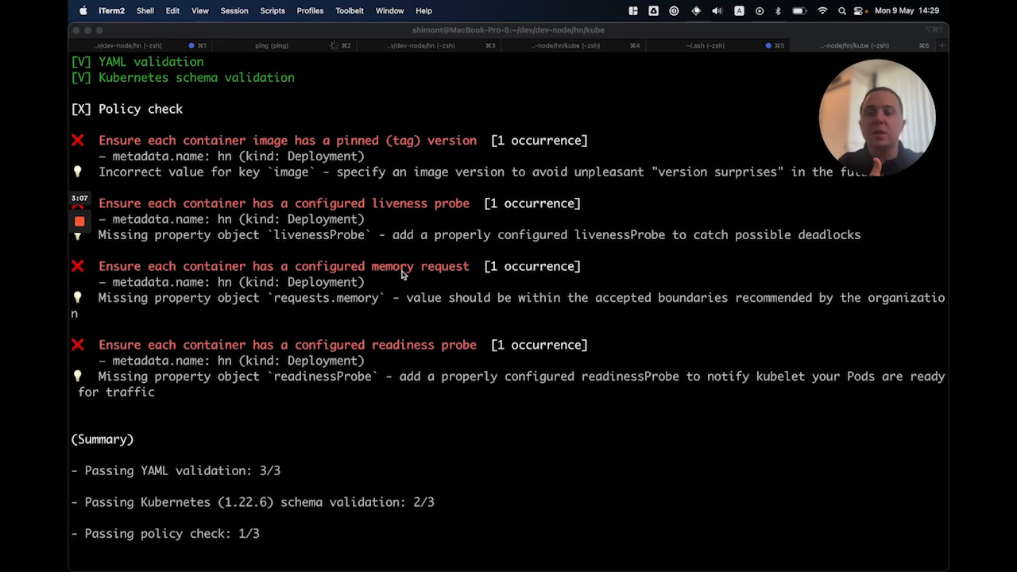
scroll(down, 3)
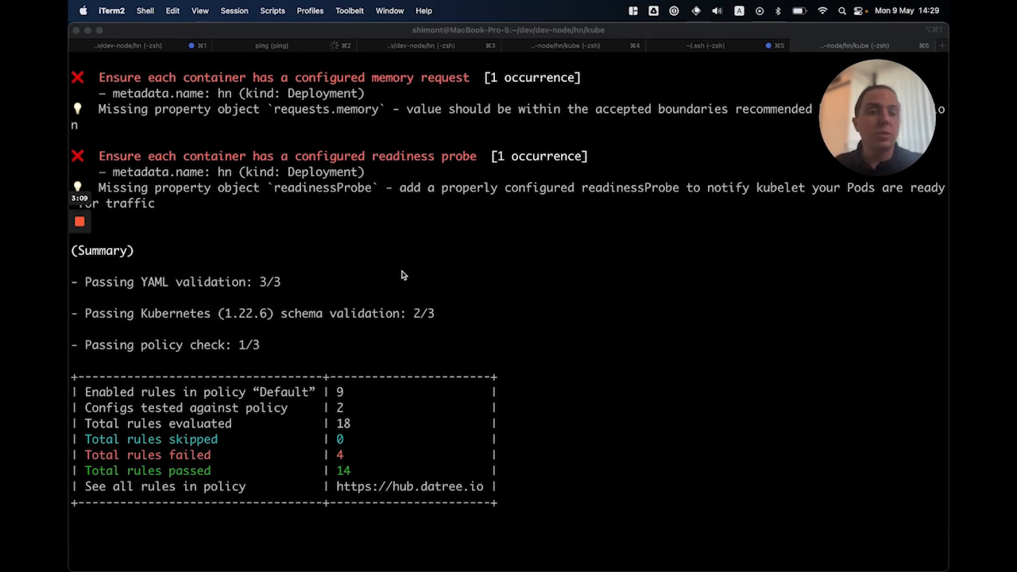
scroll(down, 3)
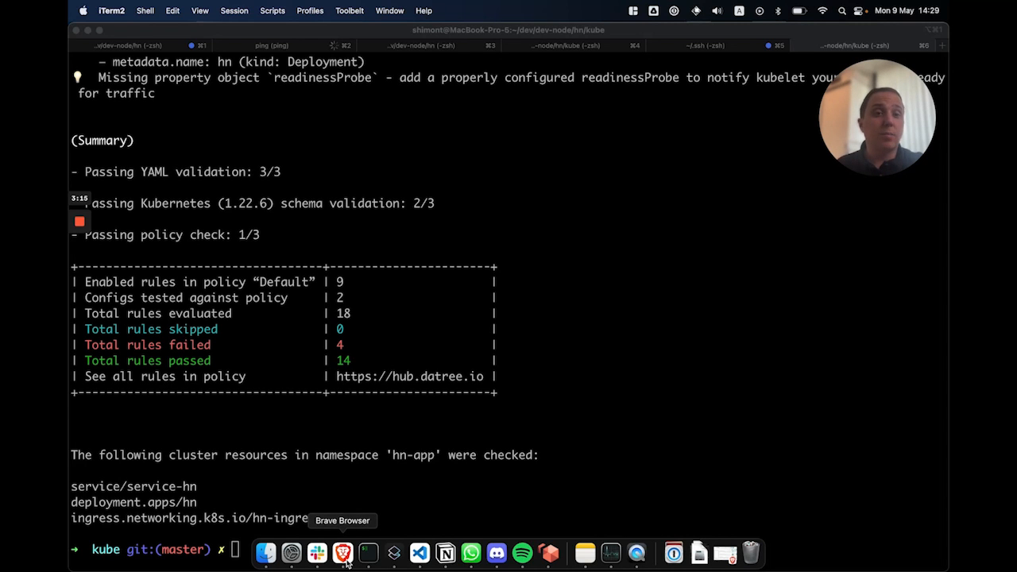
Read the Deprecated API Migration Guide down to 'Migrate to non-deprecated APIs'.
click(352, 548)
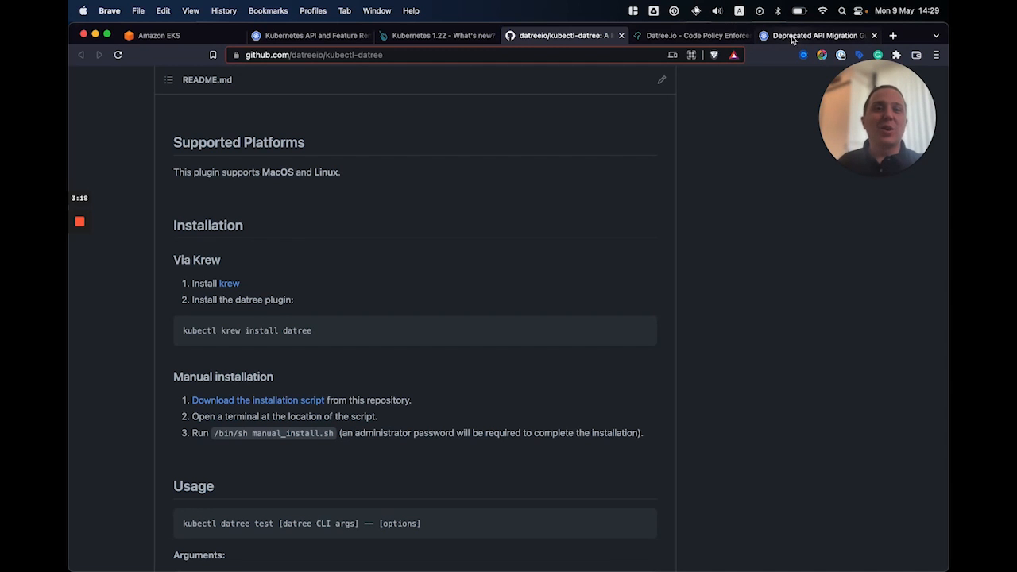
click(817, 35)
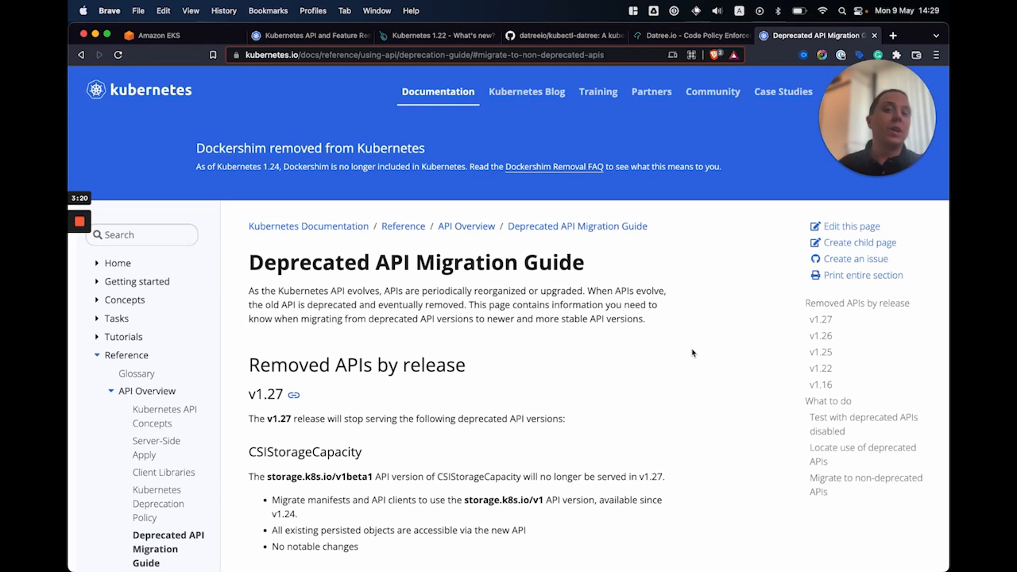
scroll(down, 3)
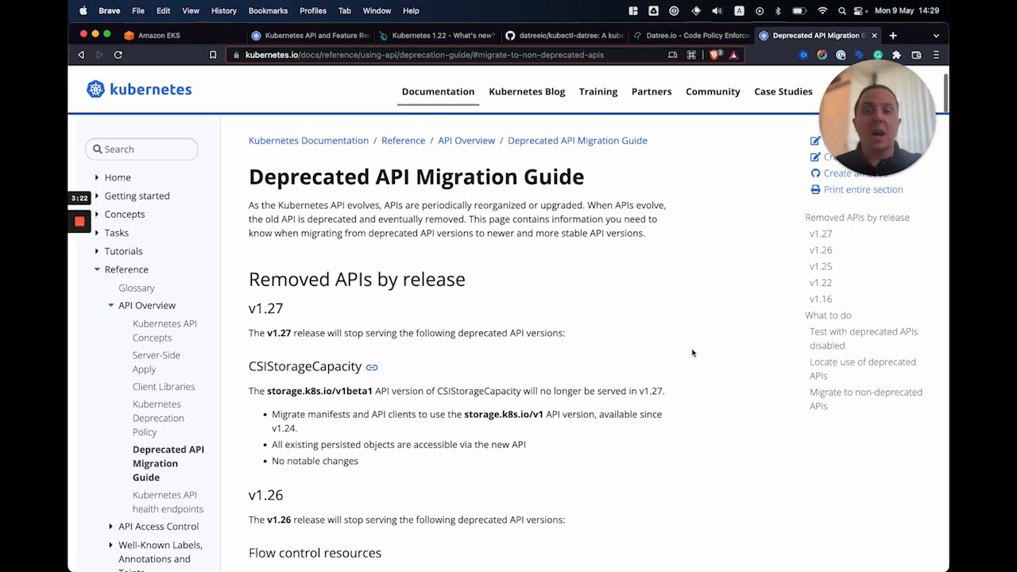
scroll(down, 3)
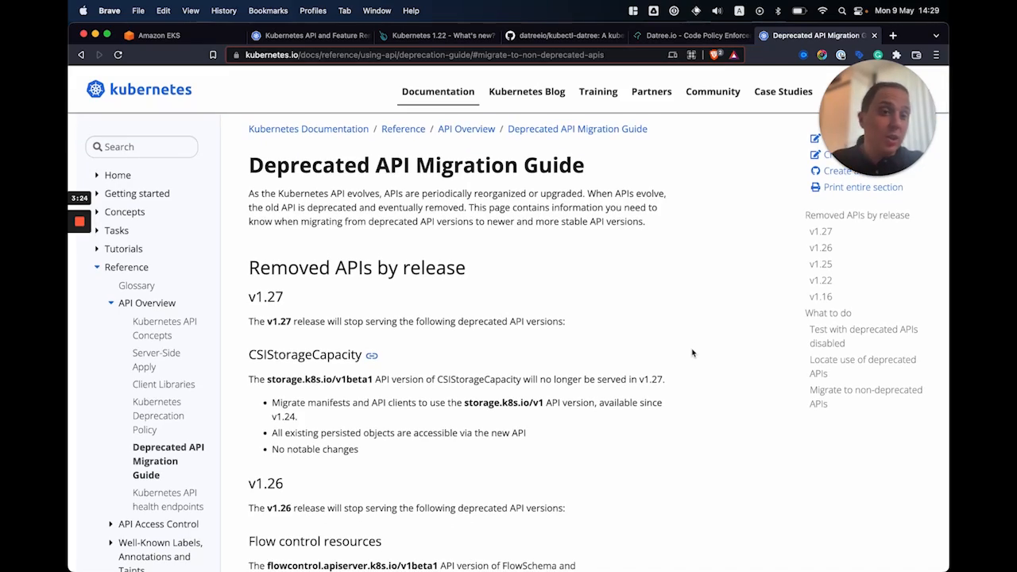
scroll(down, 3)
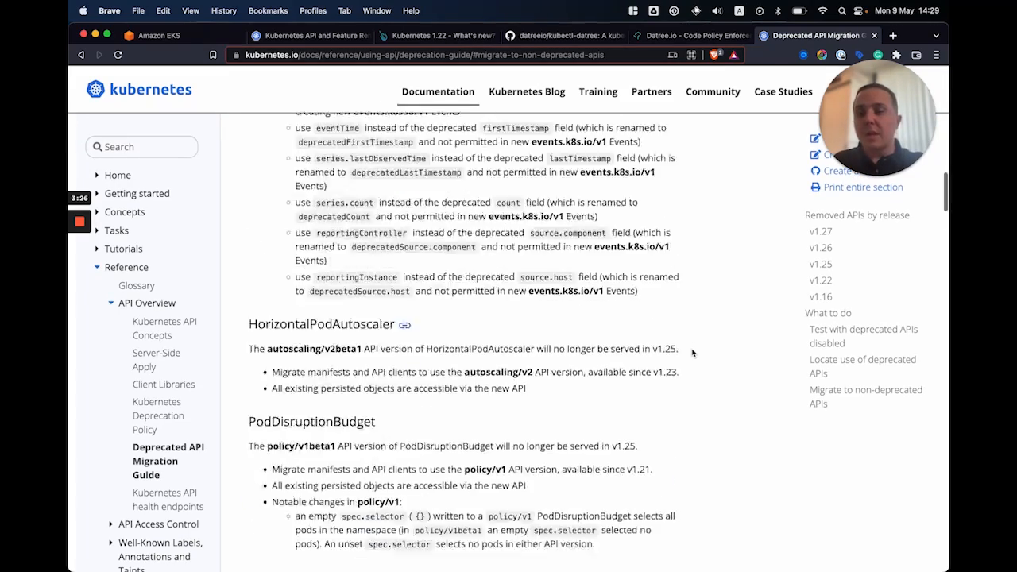
scroll(down, 3)
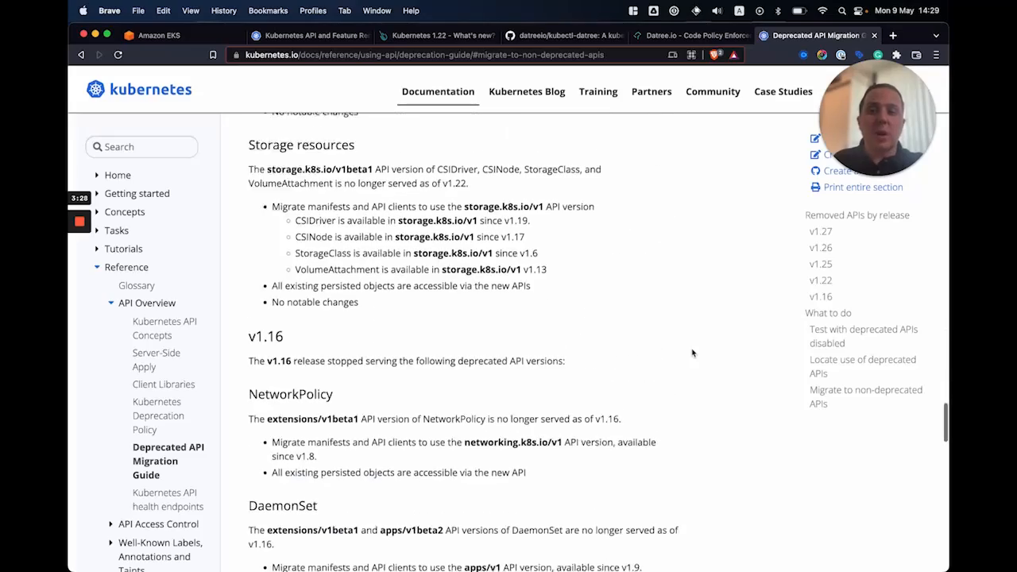
scroll(down, 3)
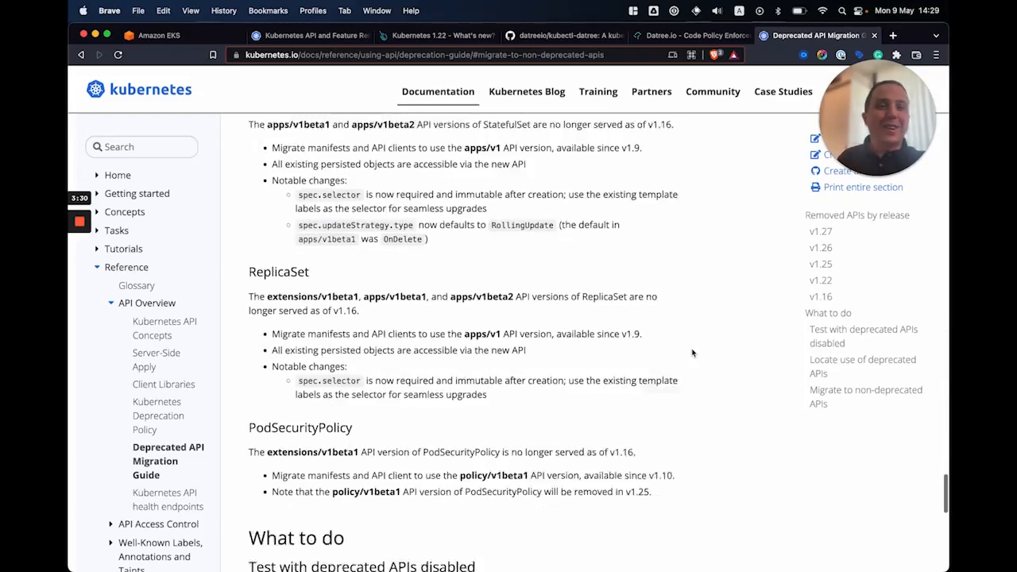
scroll(down, 3)
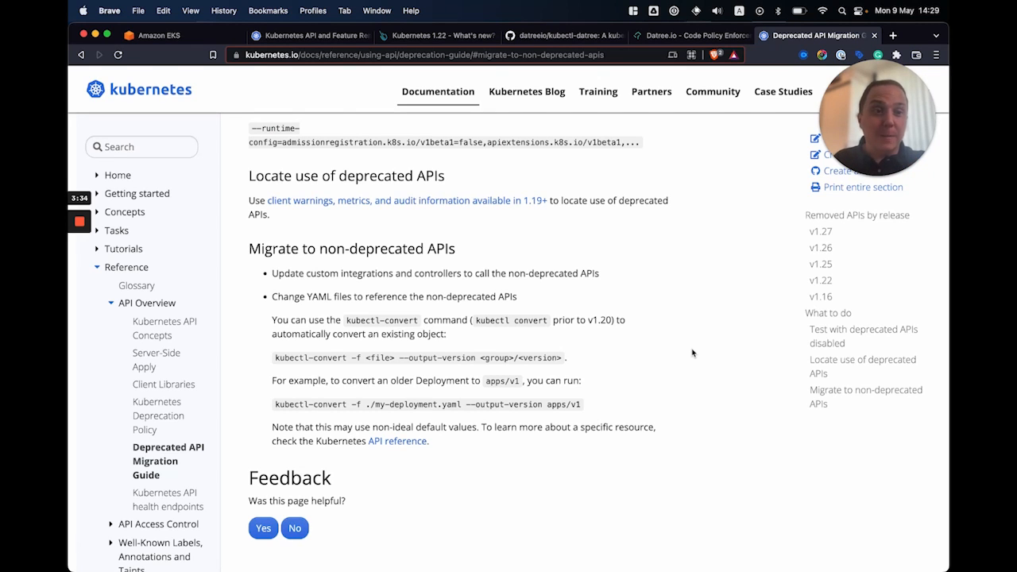
mouse_move(607, 350)
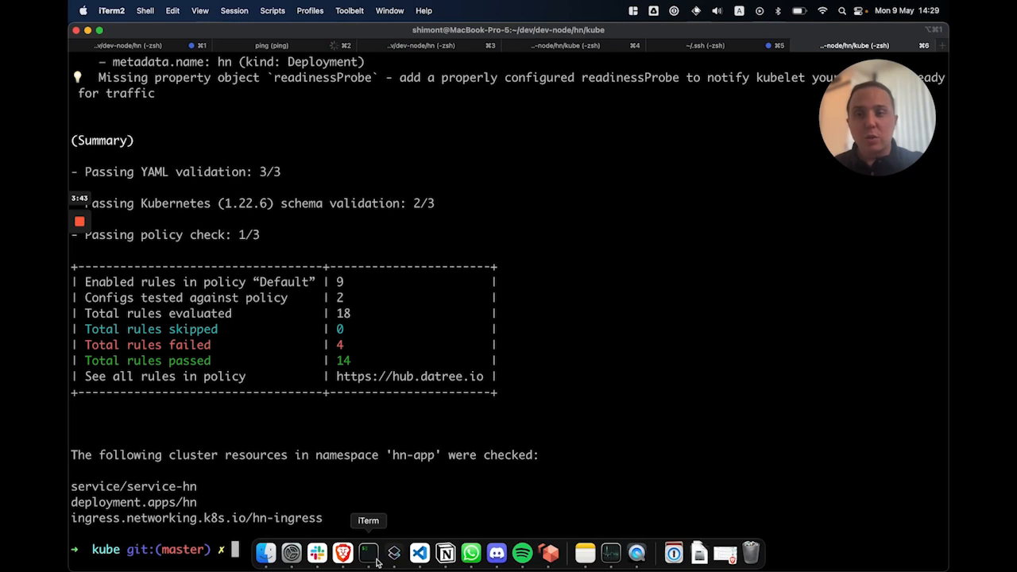
Print hn-ingress-2.yaml with cat, then begin searching history for the kubectl datree command.
text(cat hn-ingress-2.yaml)
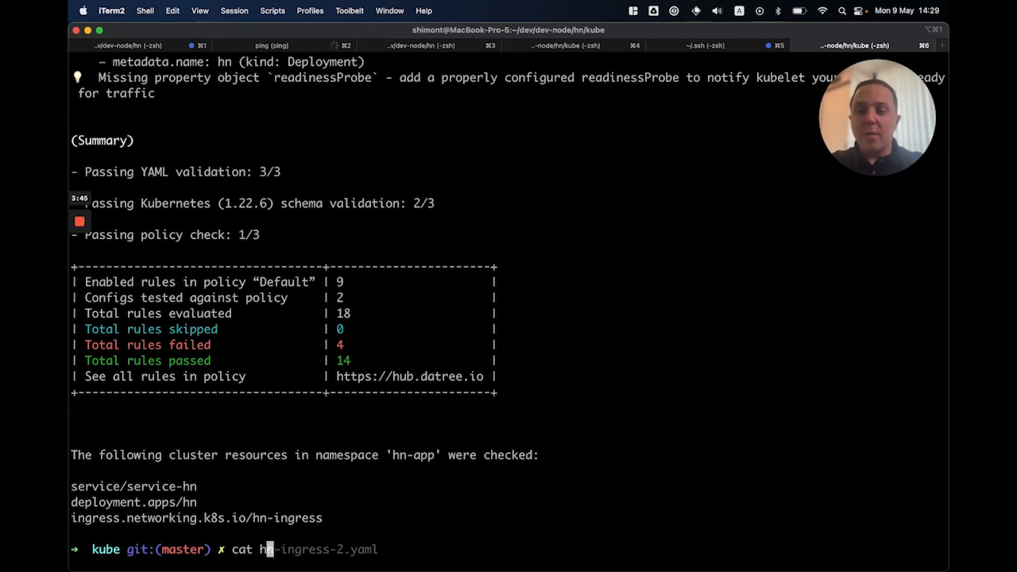
key(Enter)
text(kube)
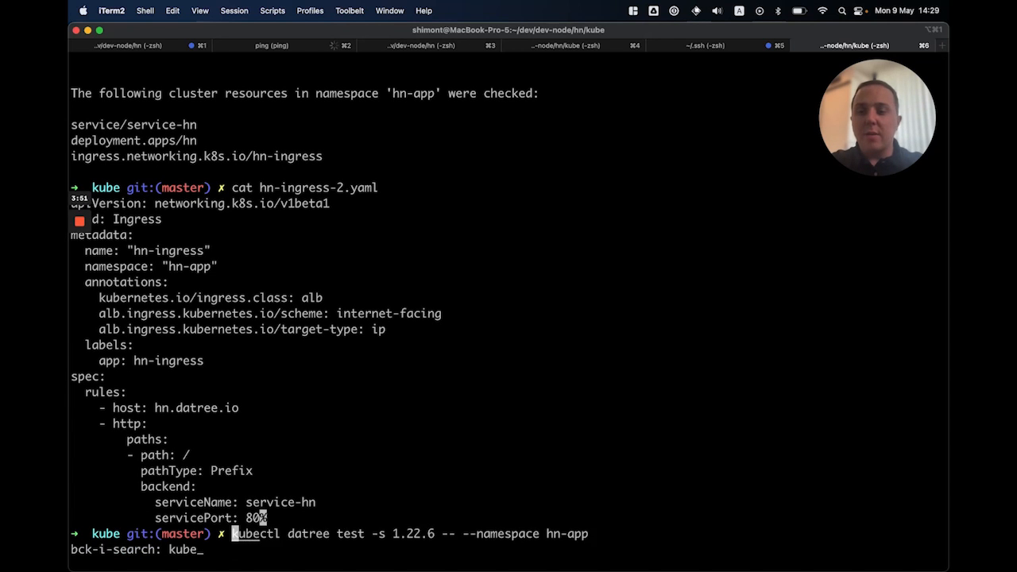
key(BackSpace)
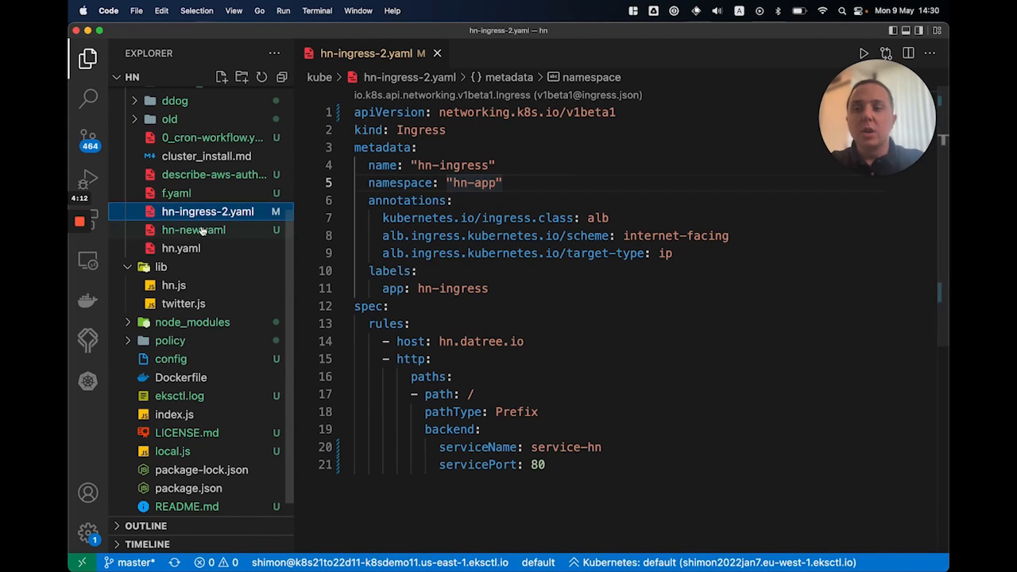
Compare hn-new.yaml's v1 backend service format with hn-ingress-2.yaml's old serviceName field.
click(193, 230)
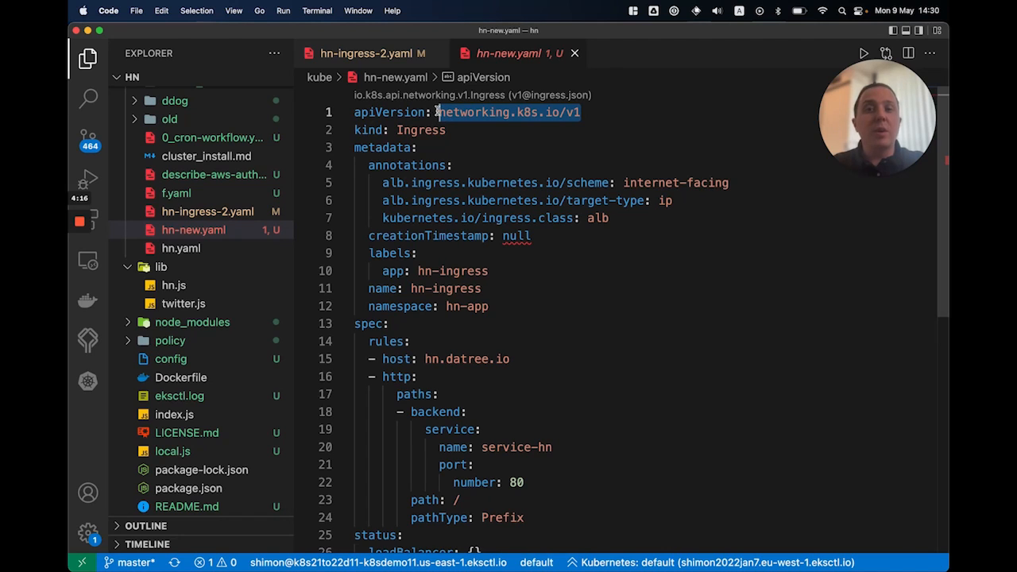
scroll(down, 3)
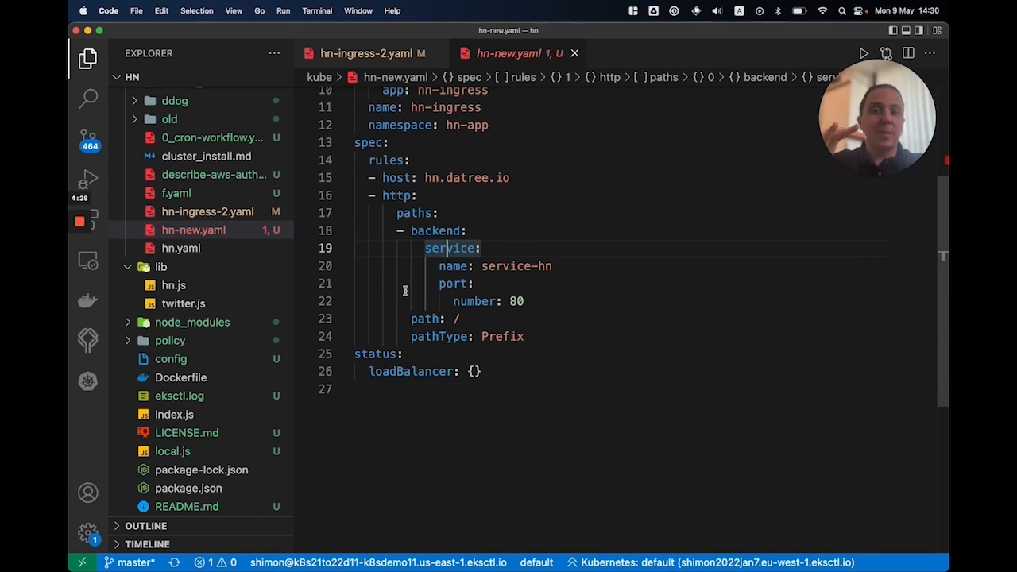
click(358, 53)
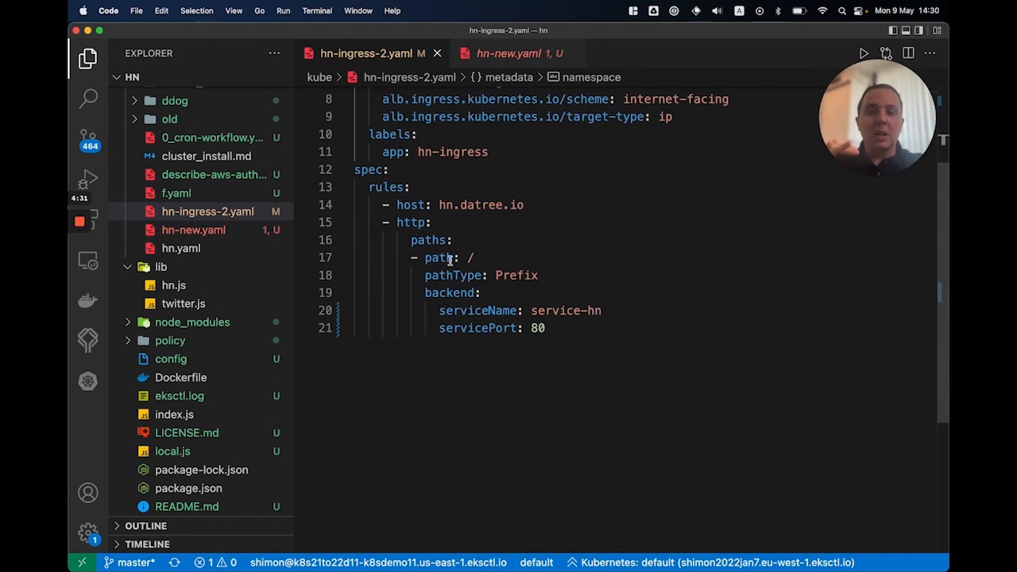
double_click(476, 310)
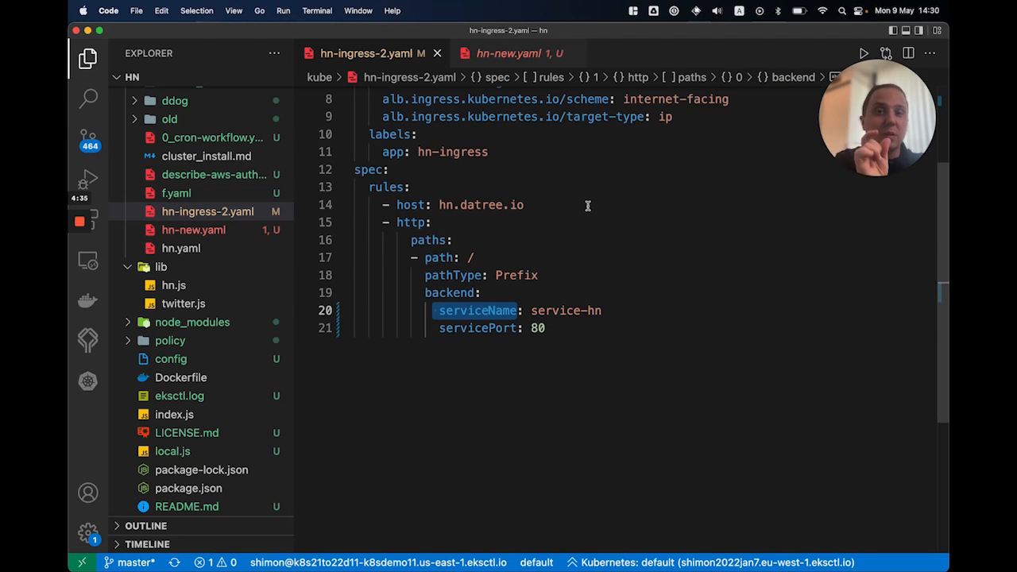
click(517, 53)
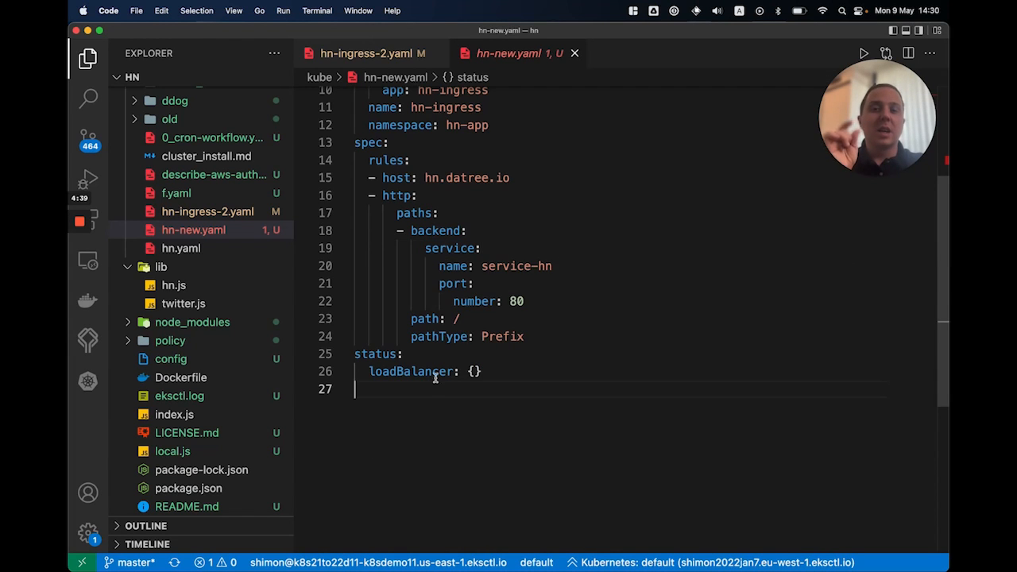
mouse_move(542, 423)
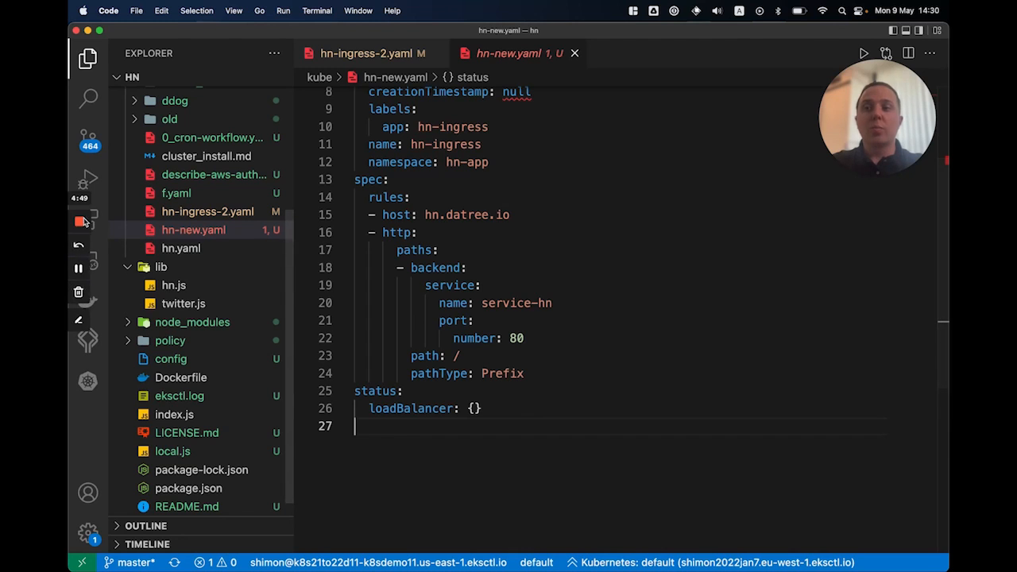
mouse_move(81, 222)
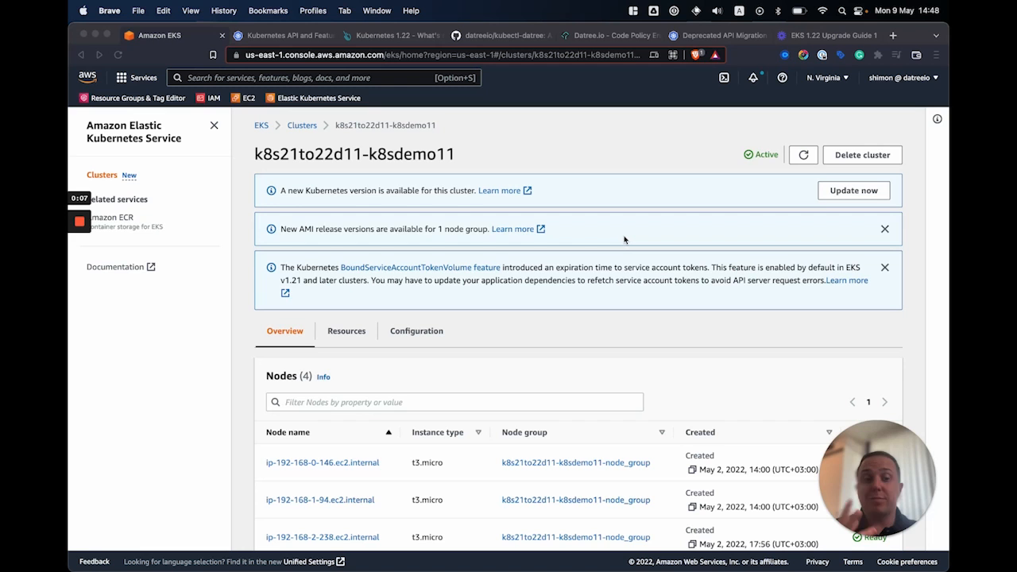
scroll(down, 3)
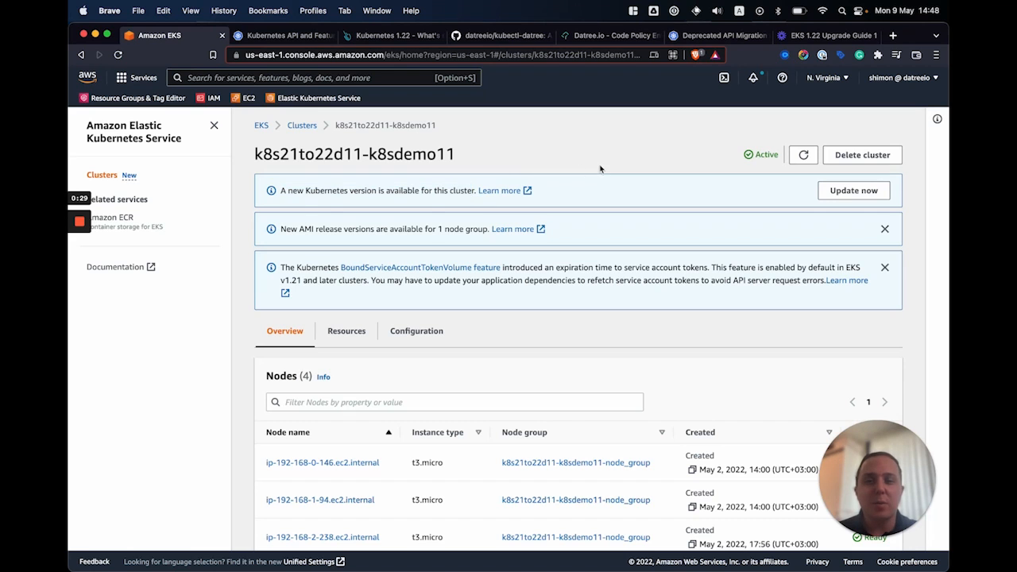
Confirm the 1.22 version update for k8s21to22d11-k8sdemo11 until the in-progress banner appears.
click(853, 190)
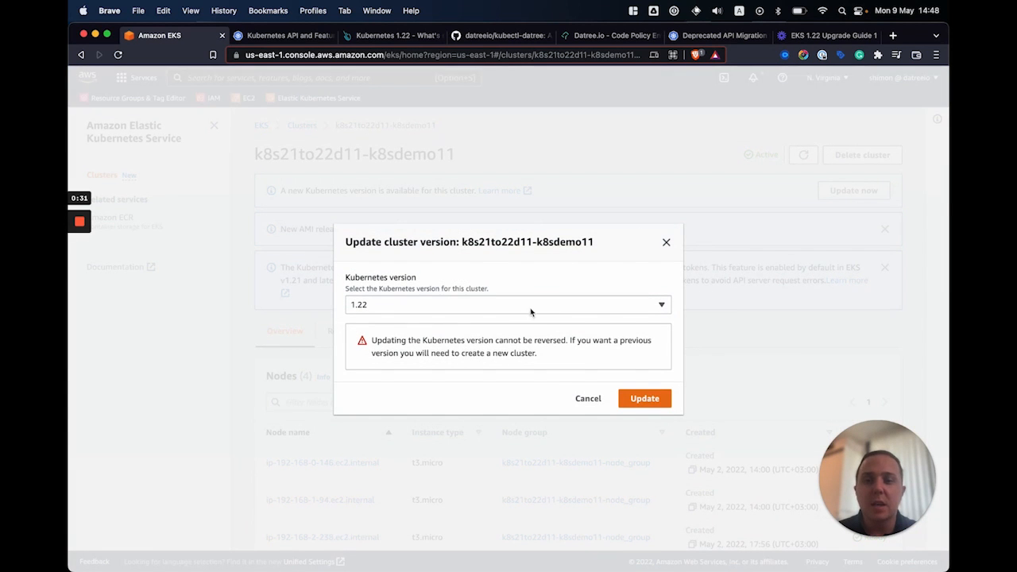
click(644, 398)
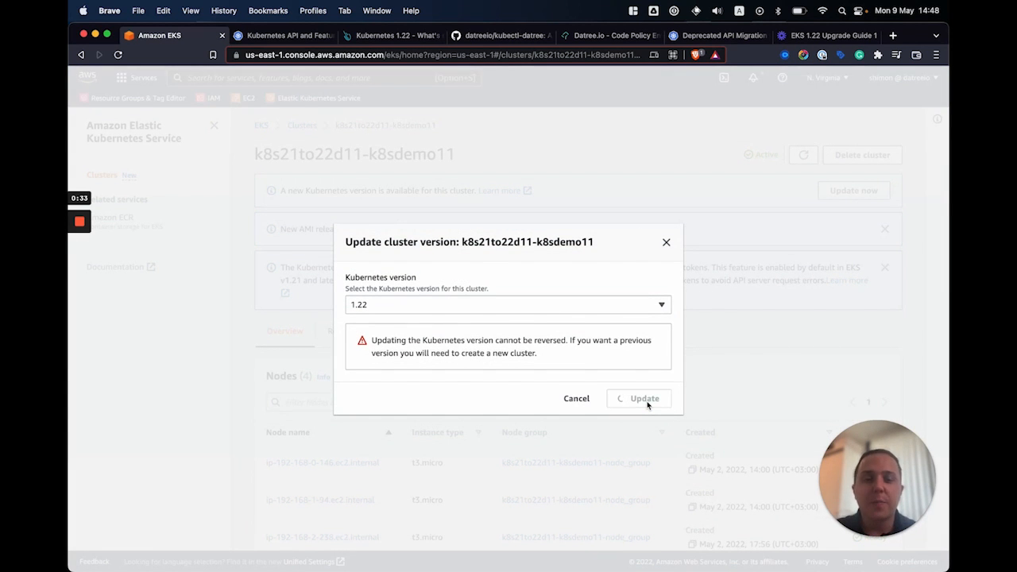
click(644, 398)
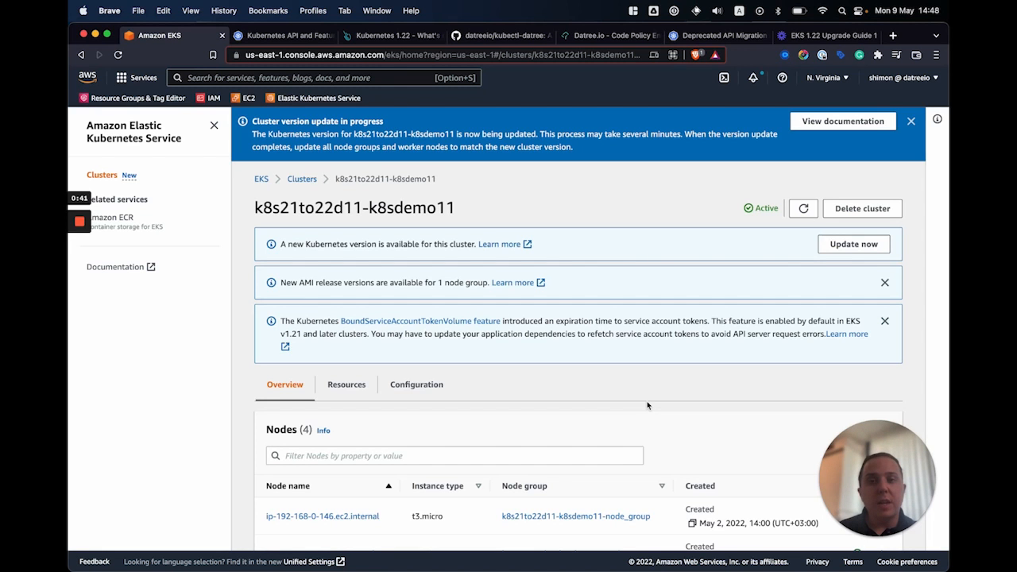
scroll(down, 3)
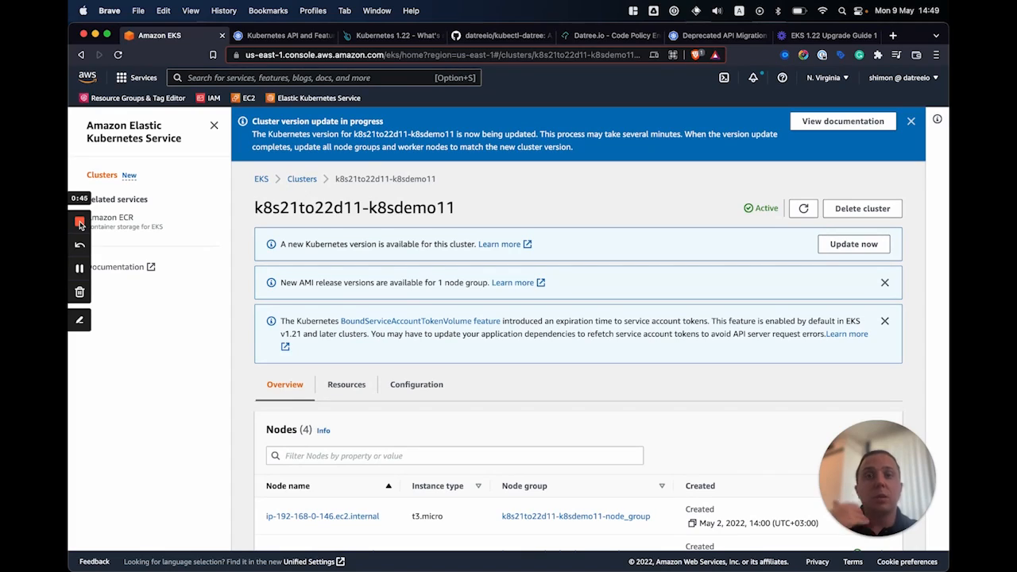
click(416, 384)
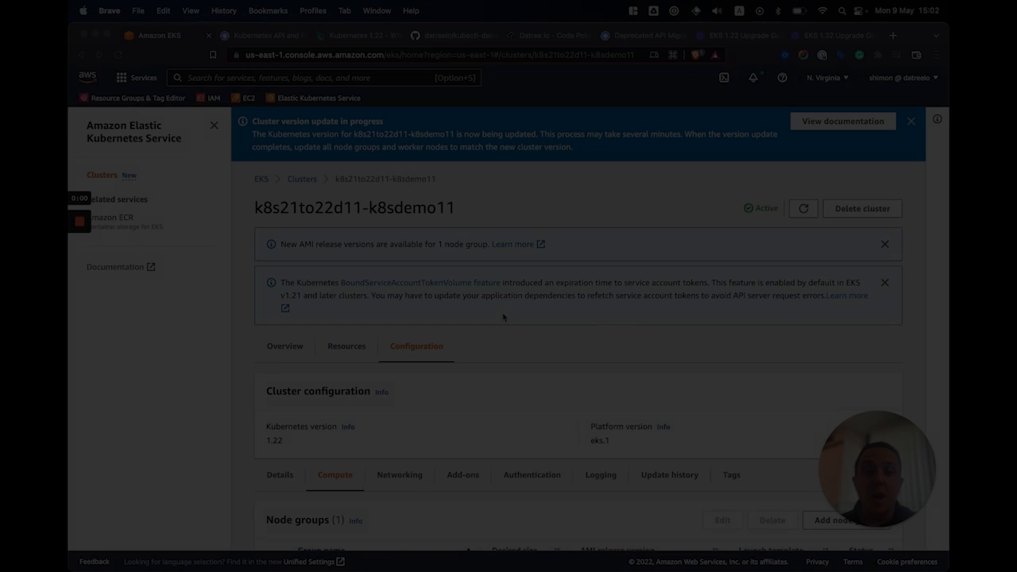
click(911, 121)
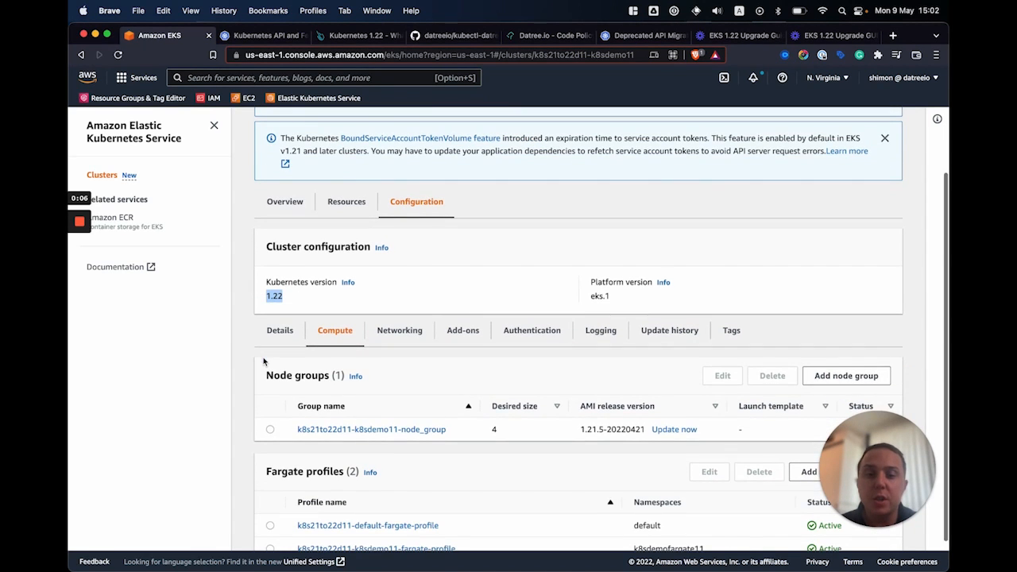
click(279, 330)
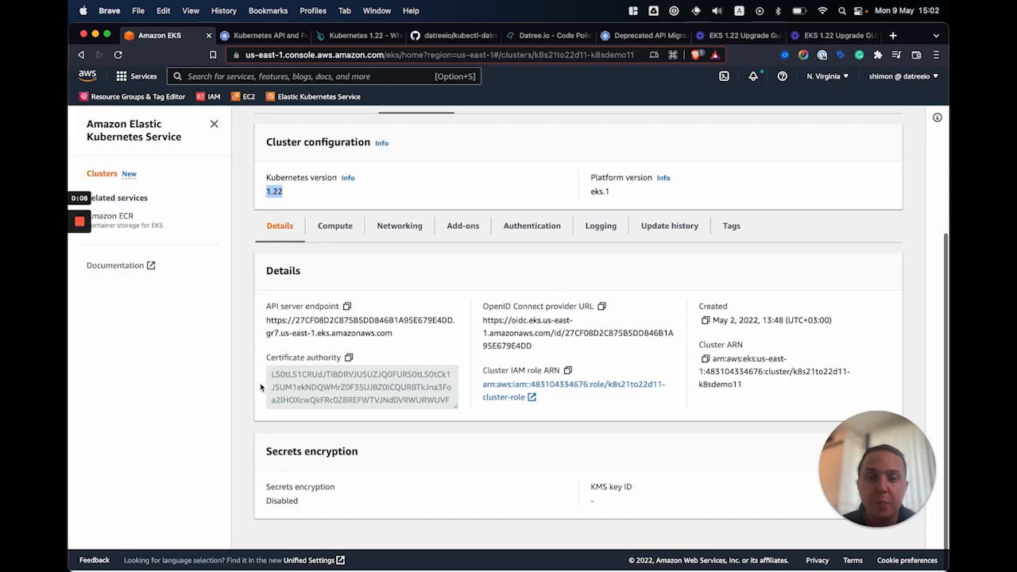
click(335, 226)
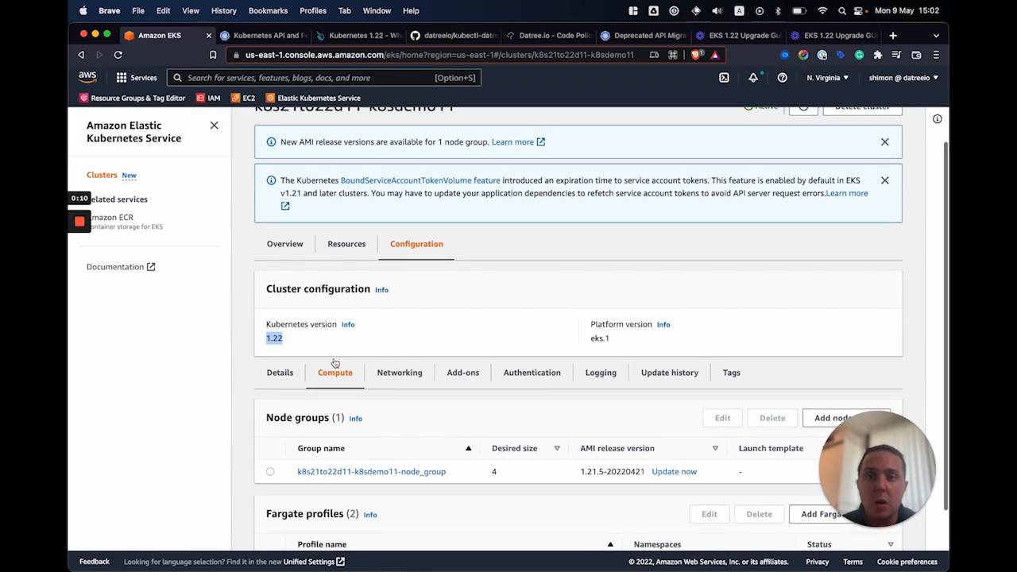
scroll(down, 3)
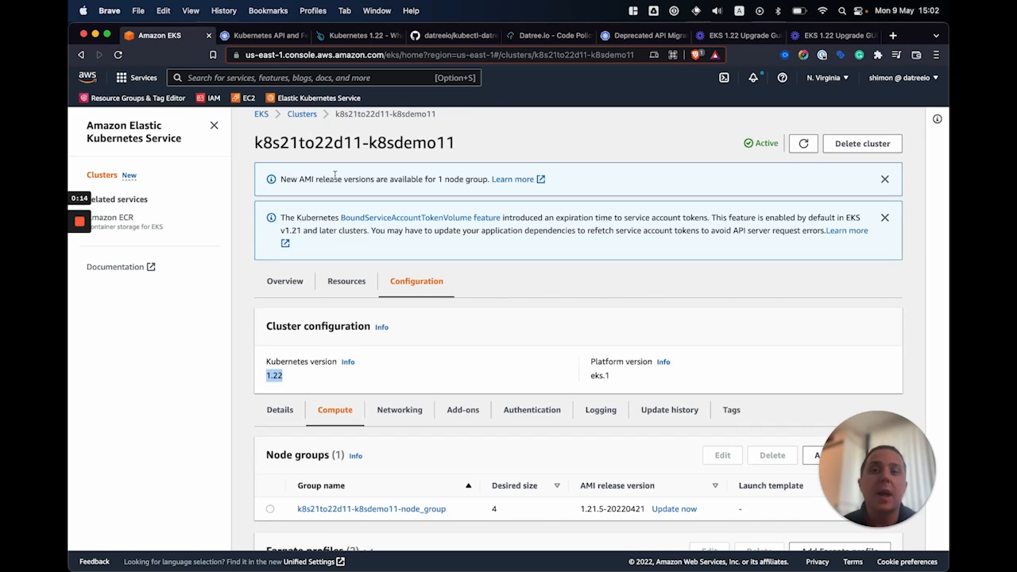
scroll(down, 3)
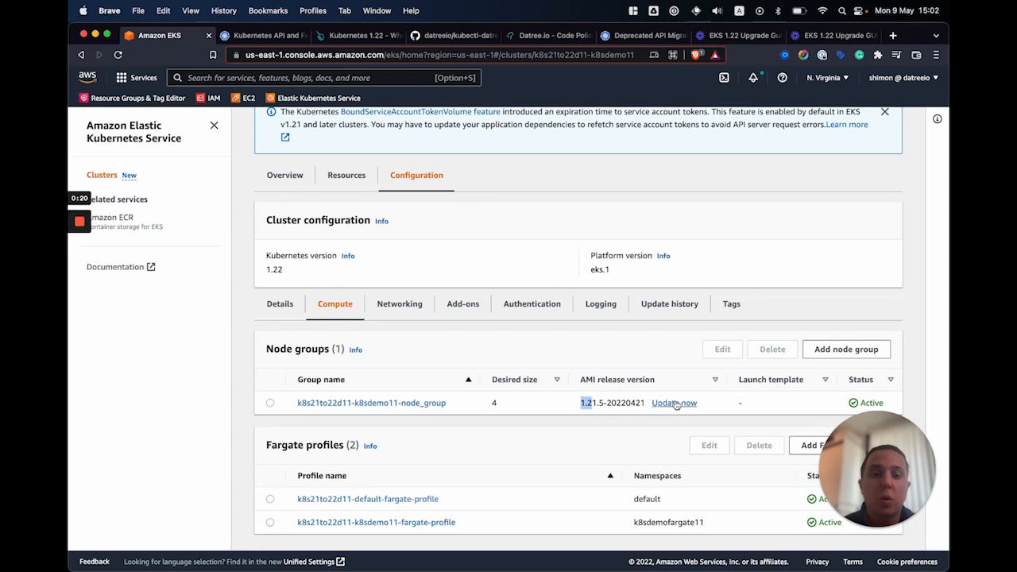
Force-update the k8s21to22d11-k8sdemo11 node group to the latest AMI release.
click(674, 403)
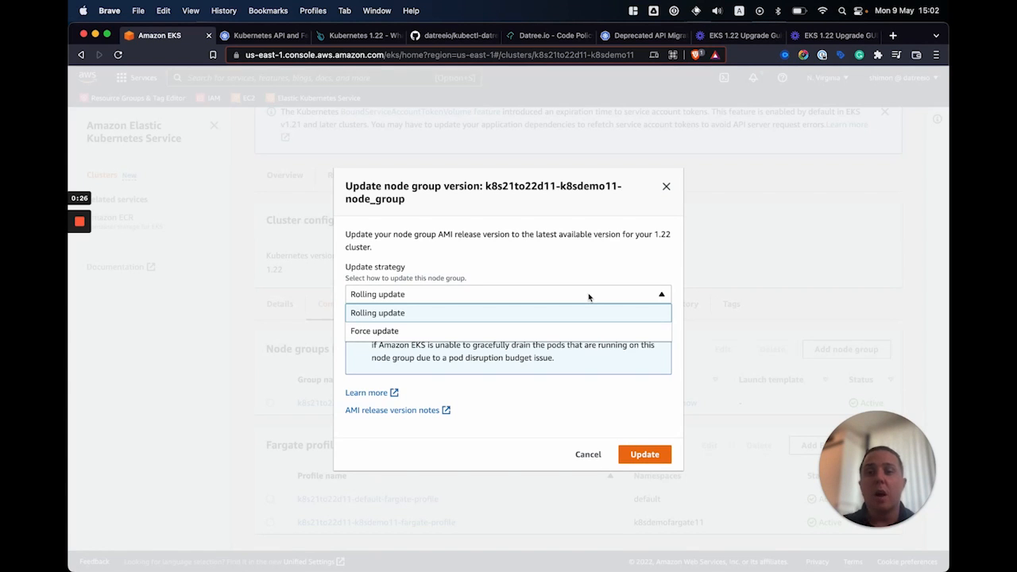
mouse_move(552, 331)
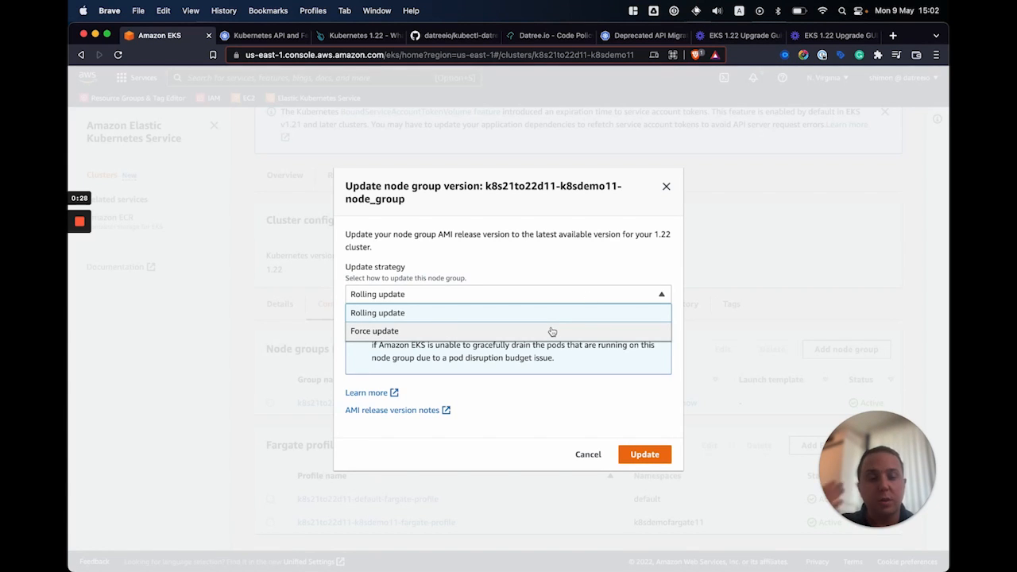
mouse_move(552, 331)
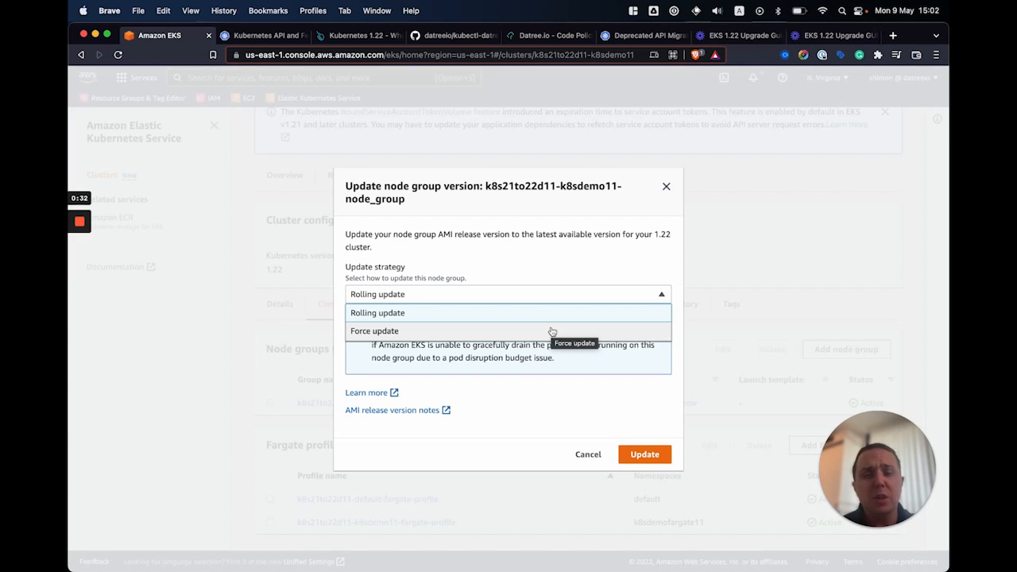
click(374, 331)
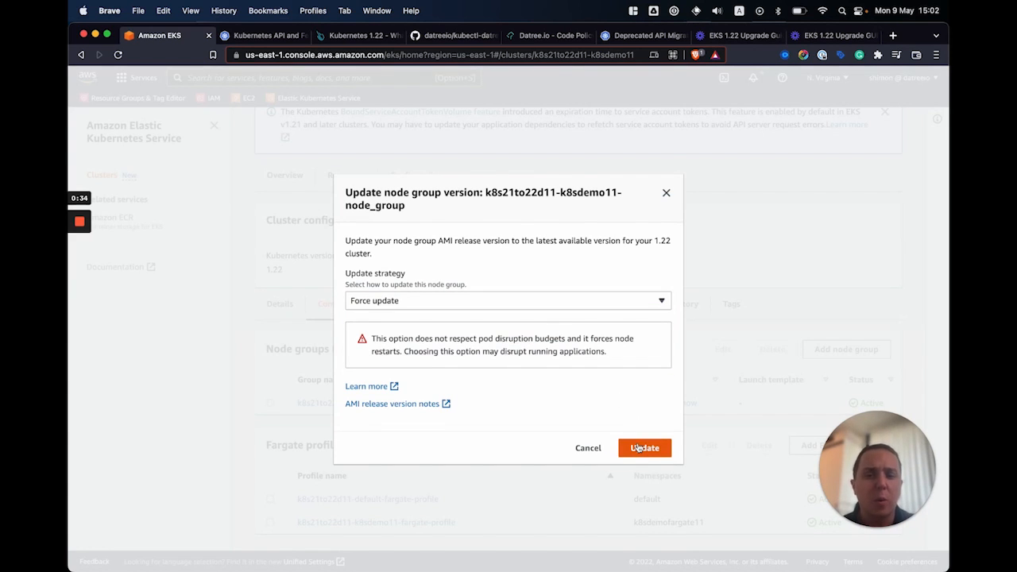
click(645, 448)
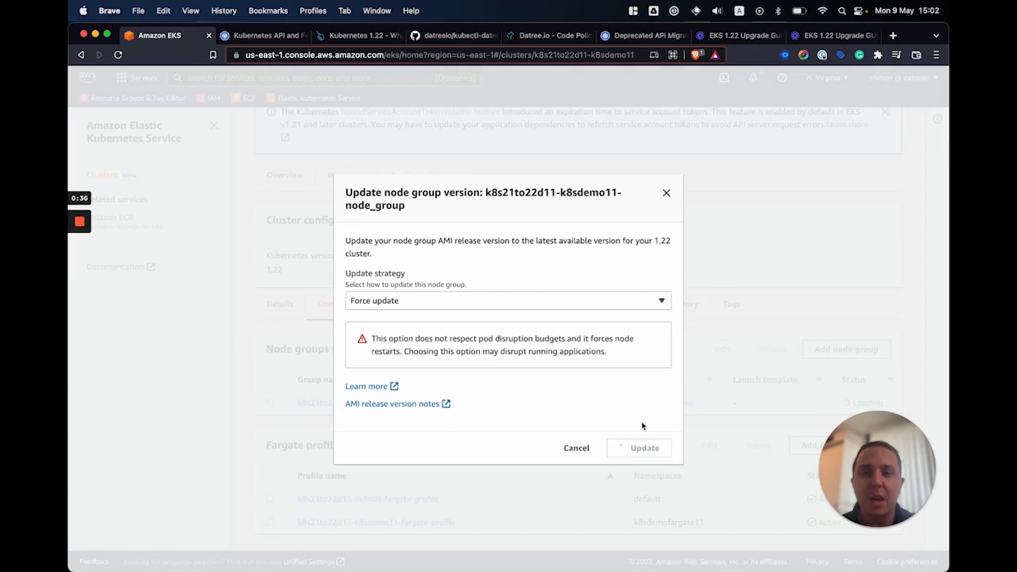
click(638, 447)
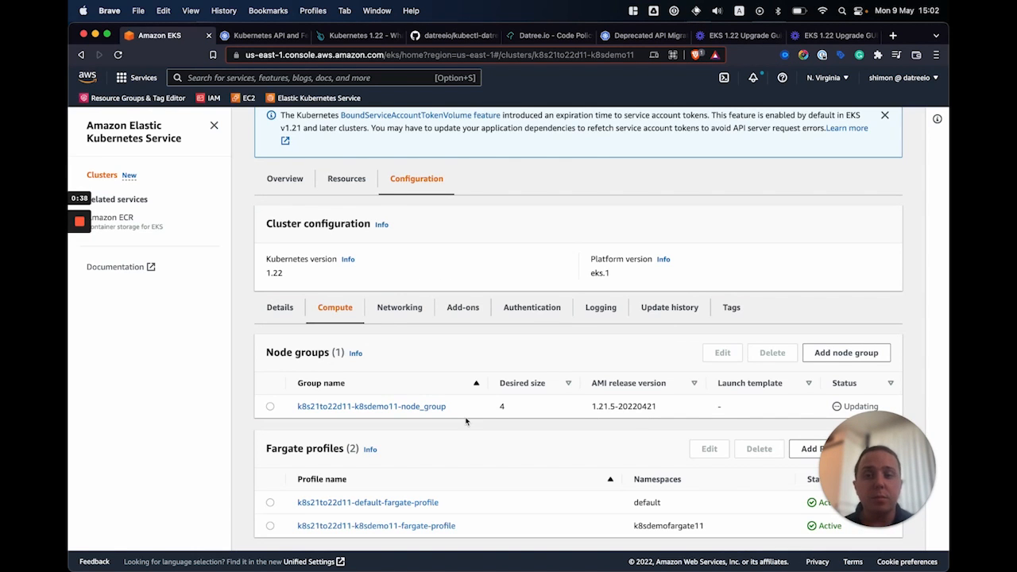
Open the node group's page and review its four nodes under Nodes.
click(371, 406)
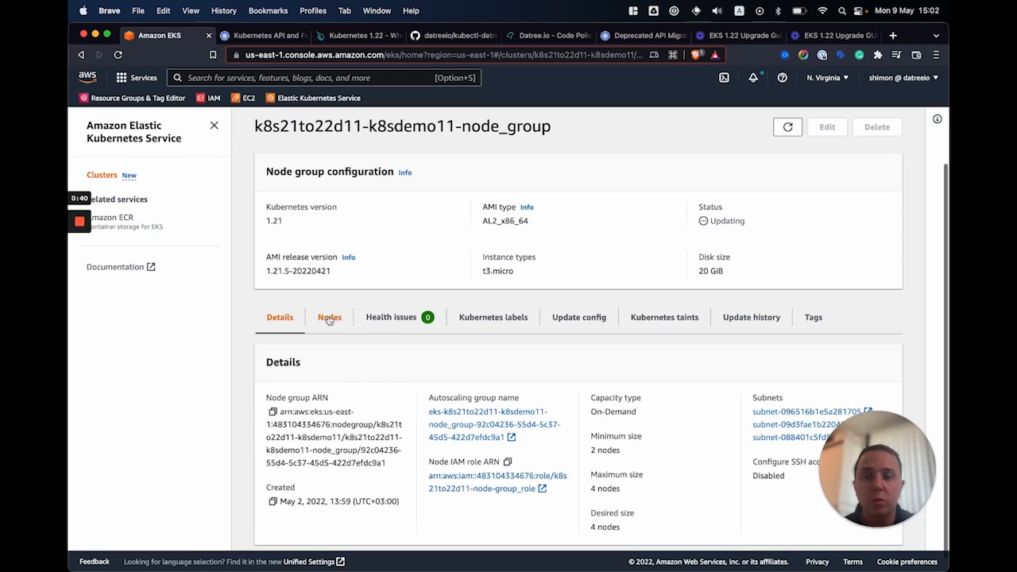
click(329, 317)
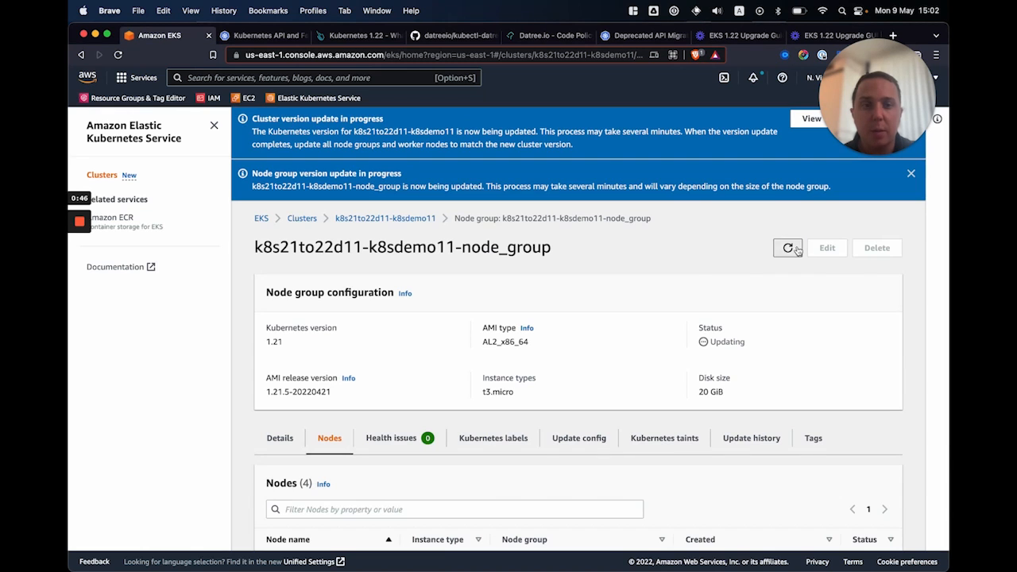
scroll(down, 3)
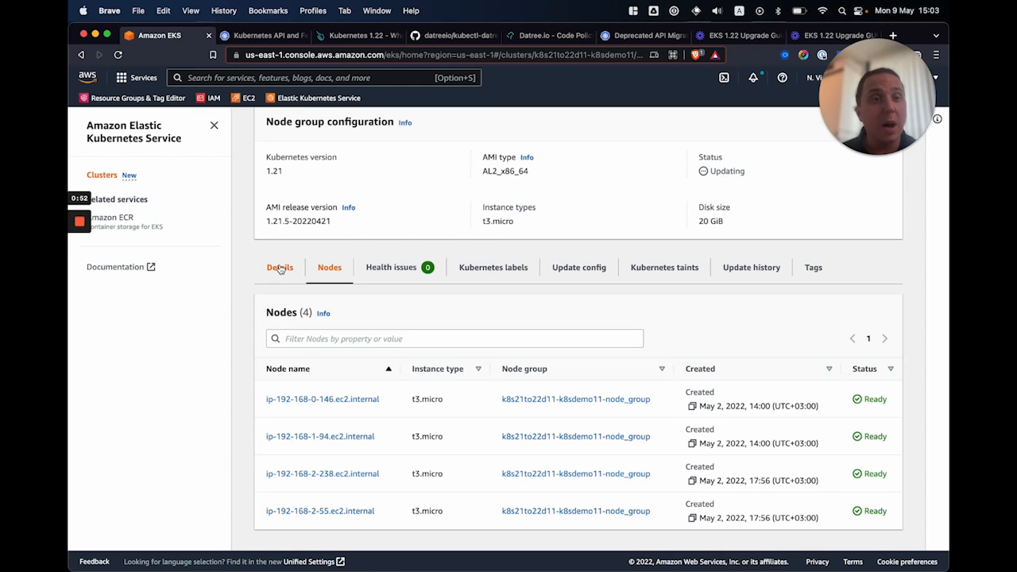
click(280, 267)
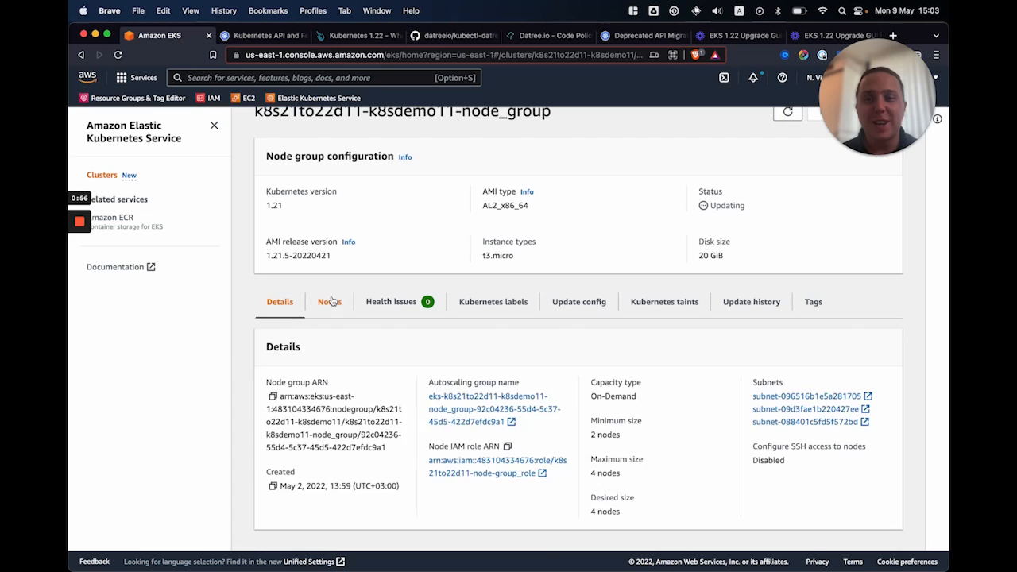
click(329, 301)
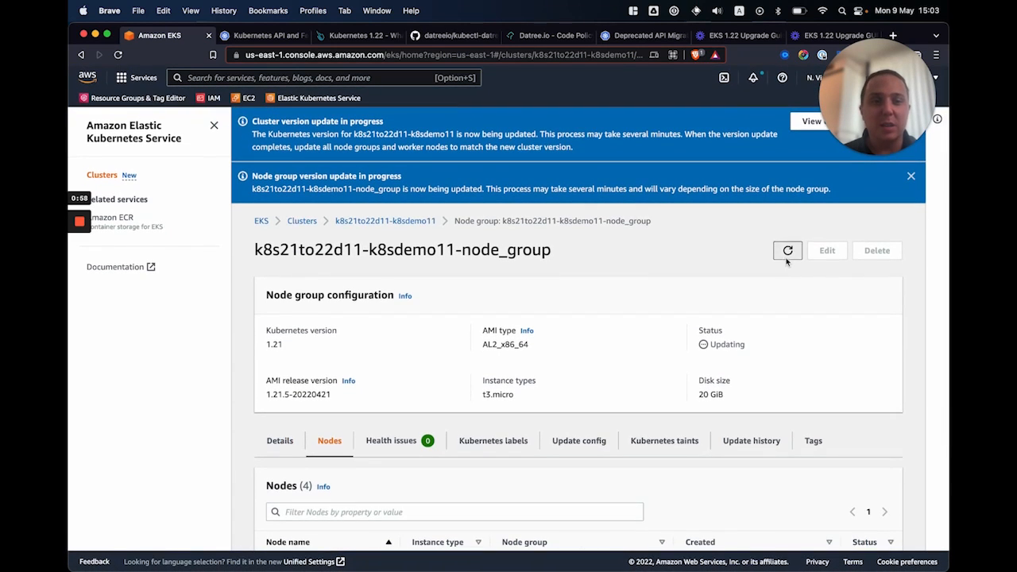
scroll(down, 3)
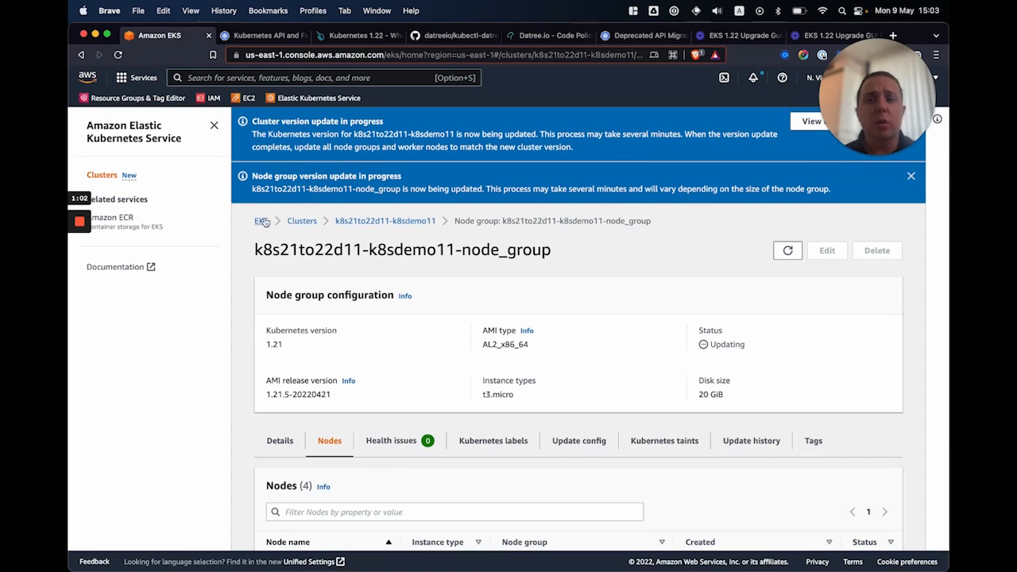
mouse_move(294, 228)
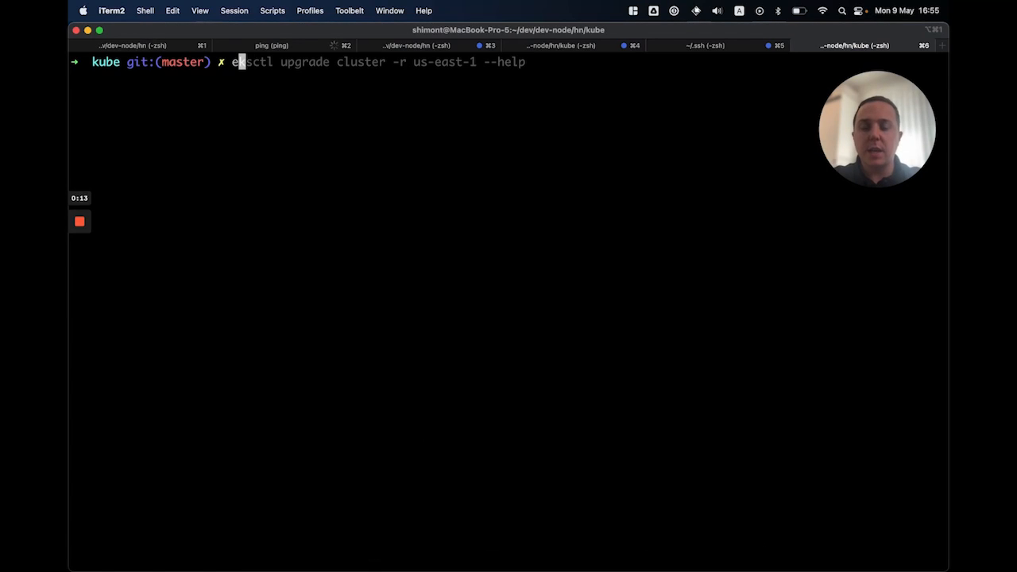
Check eksctl help, then run eksctl upgrade cluster -r us-east-1 --name k8s21to22d12-k8sdemo12.
key(Enter)
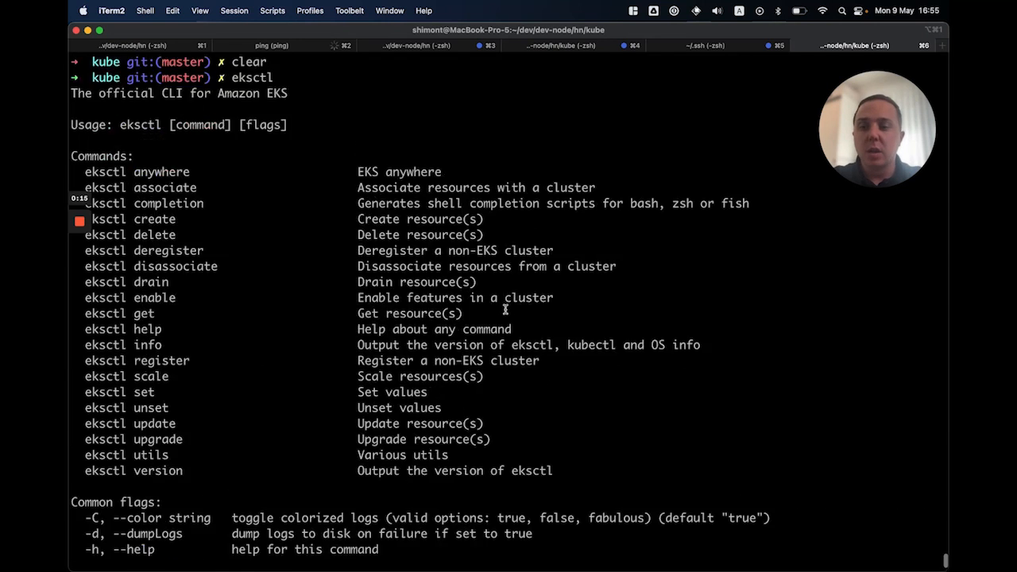
scroll(down, 3)
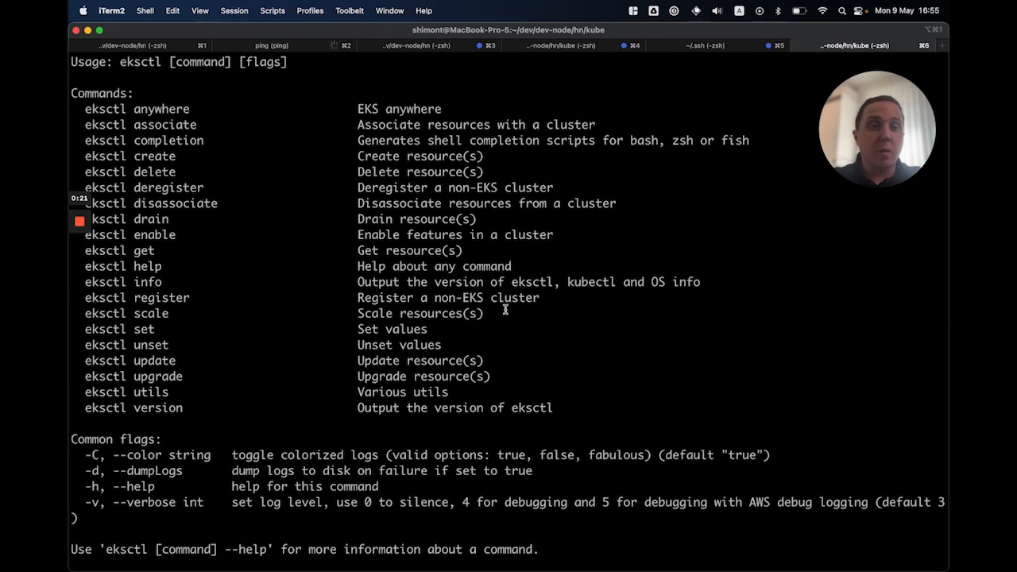
scroll(down, 3)
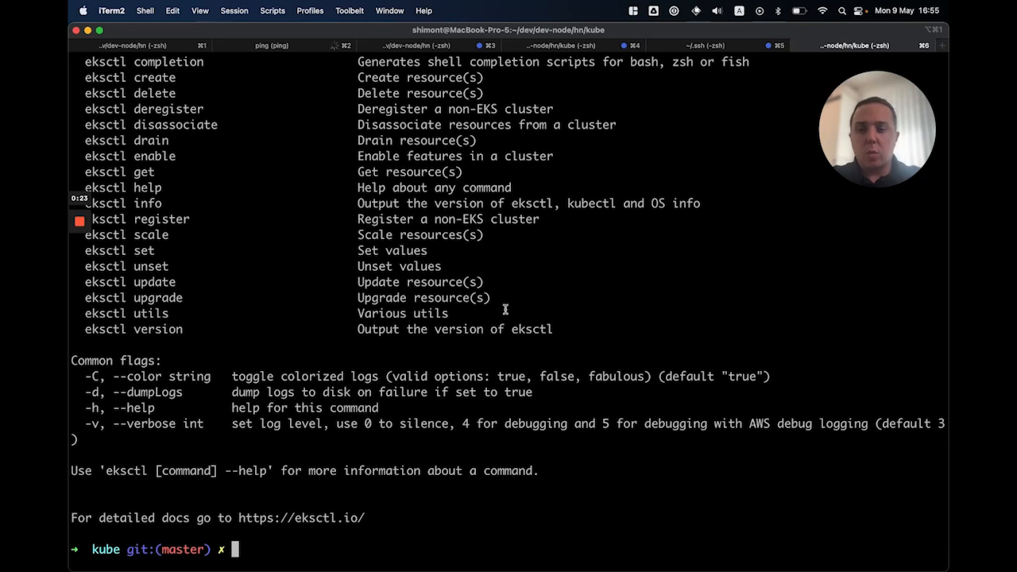
text(eksctl upgrade cluster -r us-east-1 --help)
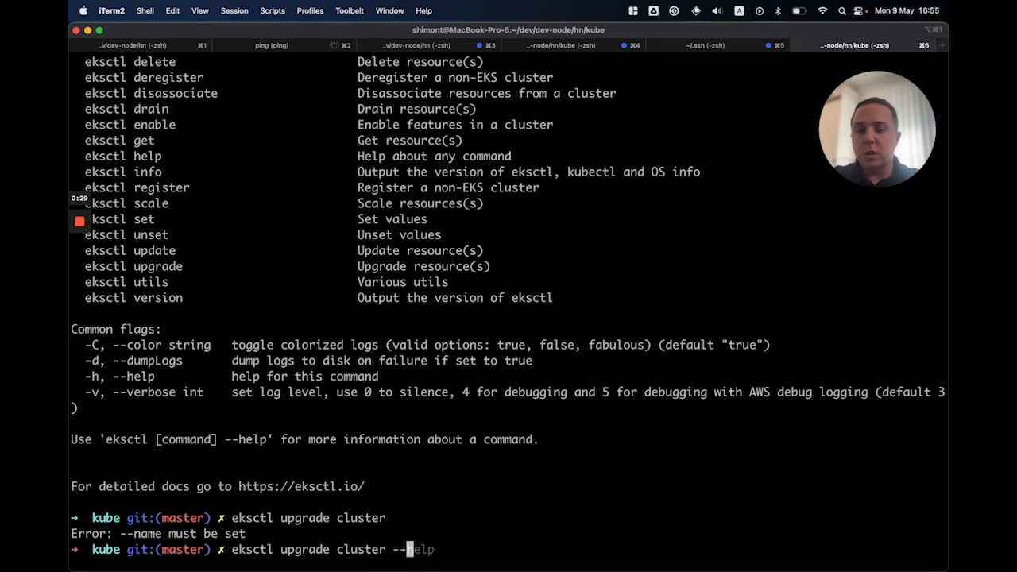
text(-r us-east-1)
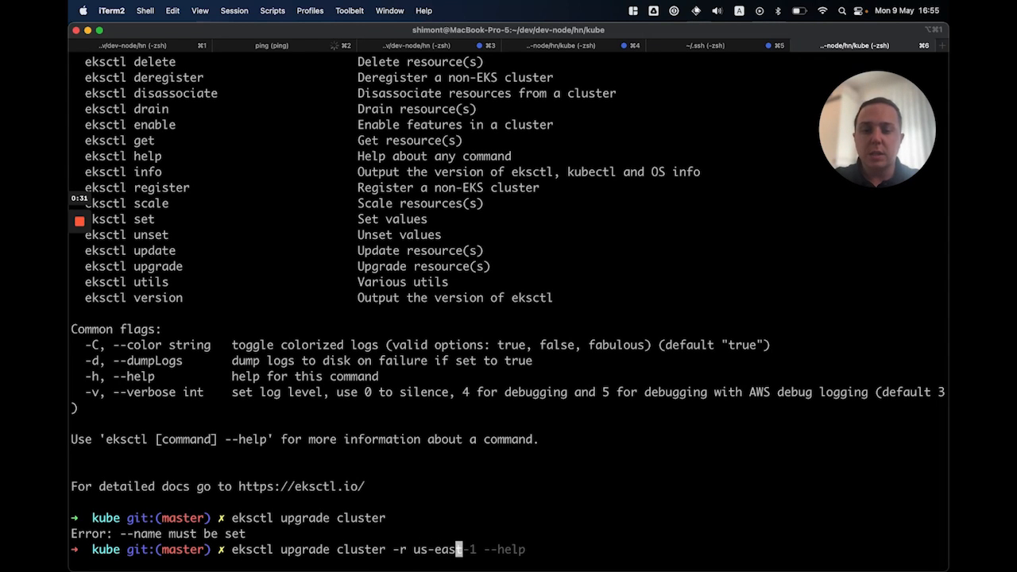
mouse_move(505, 550)
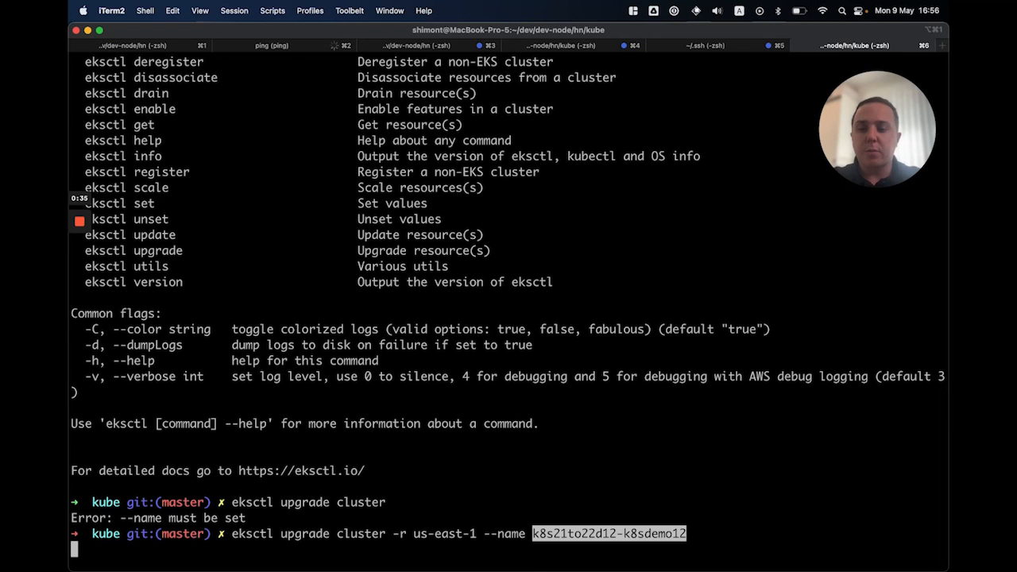
key(Return)
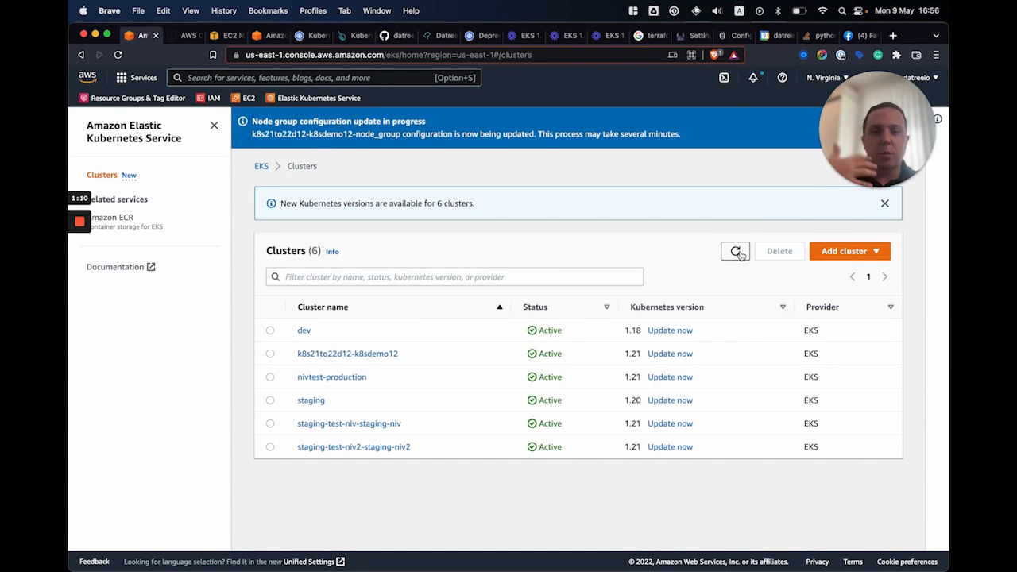
Refresh the Clusters list and open k8s21to22d12-k8sdemo12, confirming Kubernetes 1.22 and its node group.
click(735, 251)
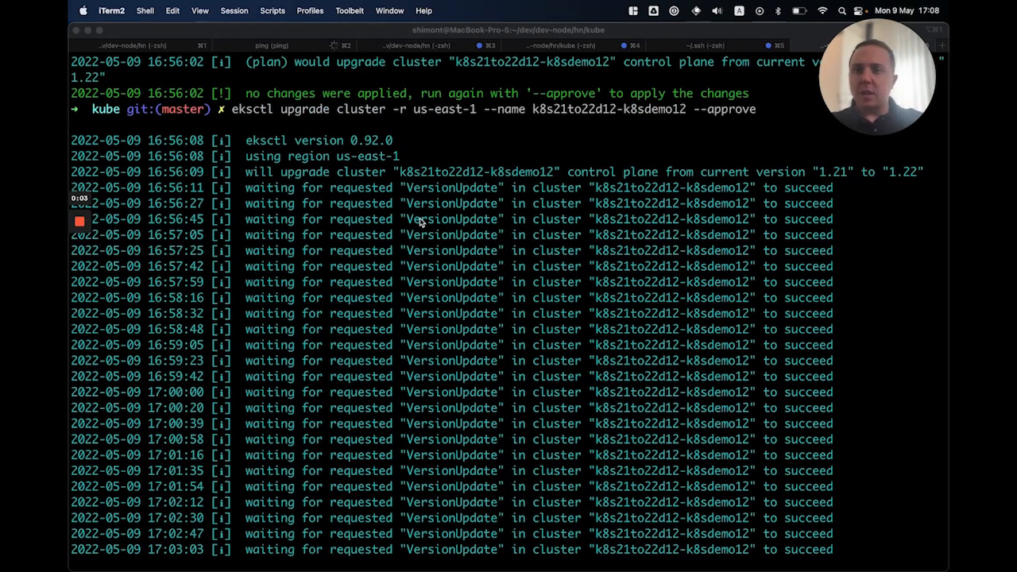
scroll(down, 3)
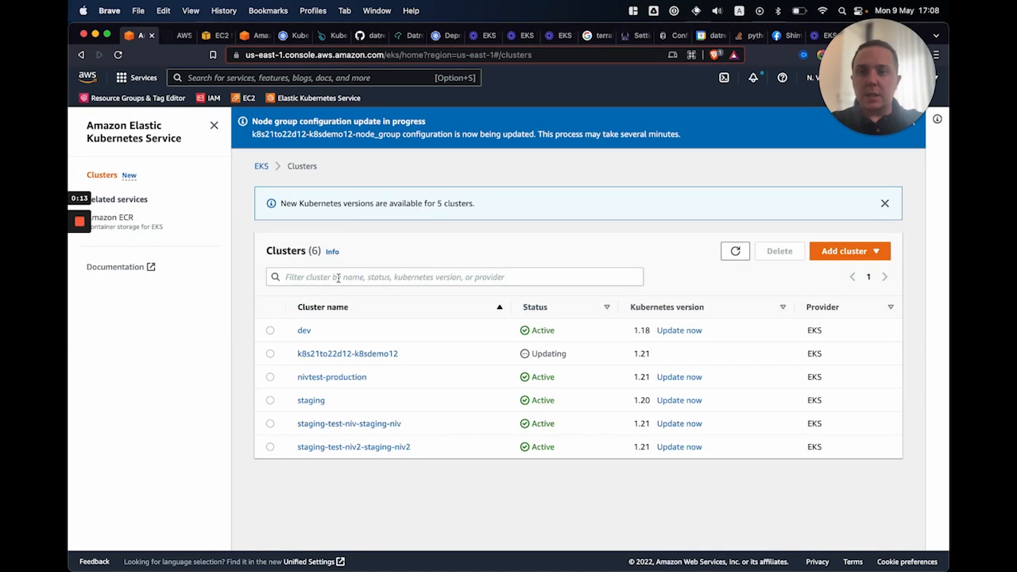
click(734, 251)
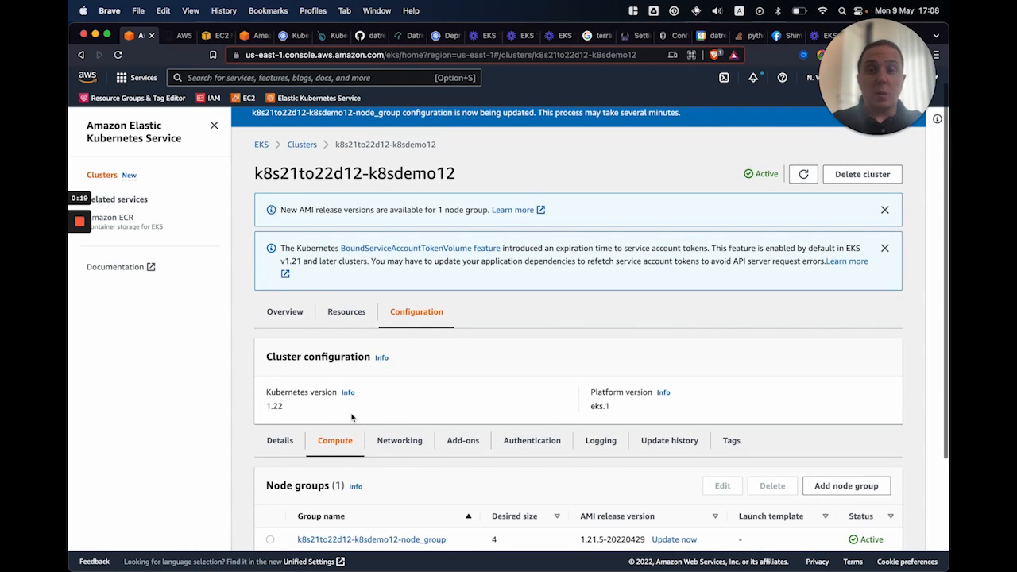
scroll(down, 3)
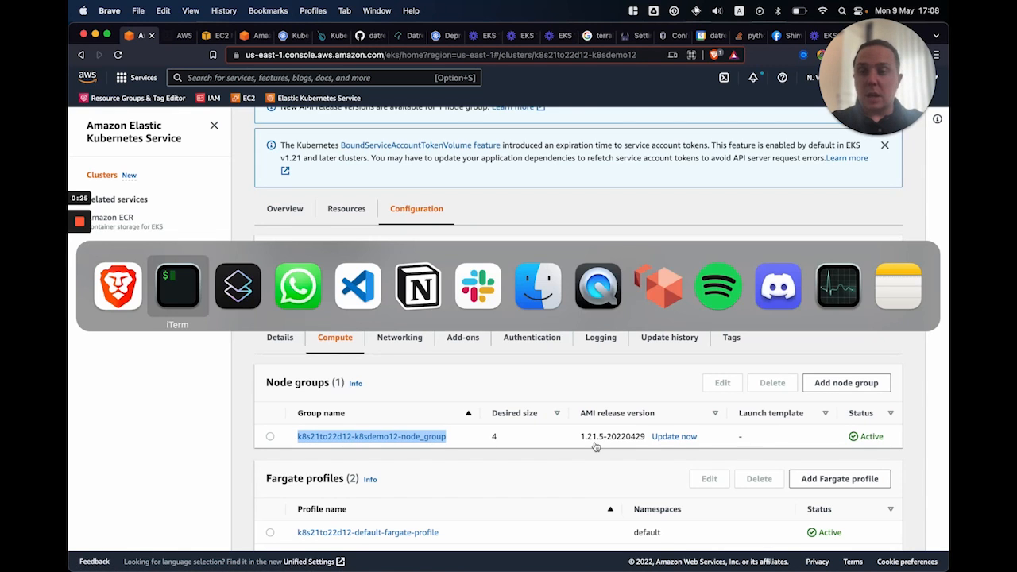
Check eksctl upgrade nodegroup help, then run the node group upgrade in us-east-1 with --force-upgrade.
click(176, 285)
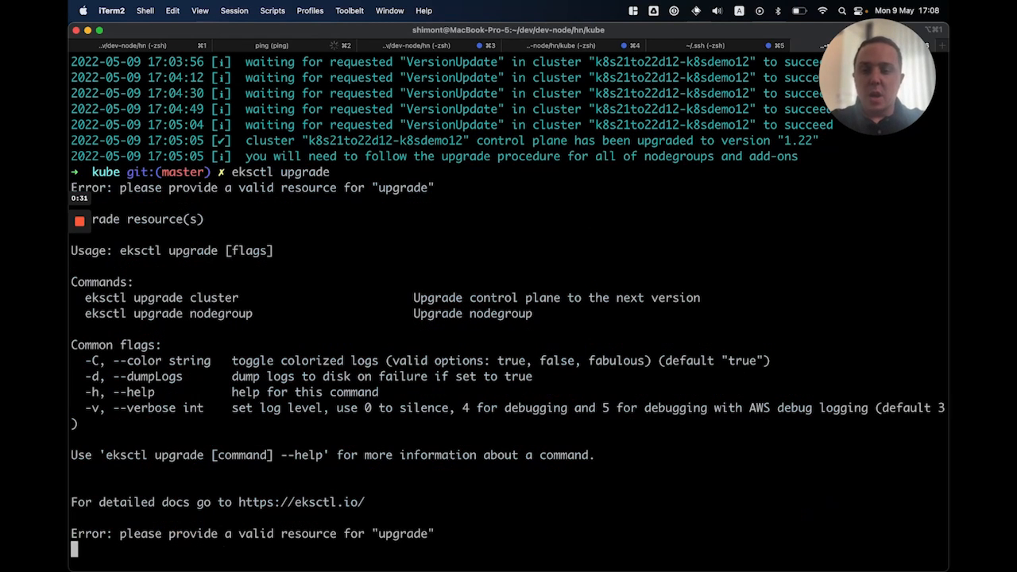
text(eksctl upgrade nodegroup -r us-east-1 -c k8s21to22d-k8sdemo4 --name k8s21to22d-k8sdemo4-node_group --force-upgrade)
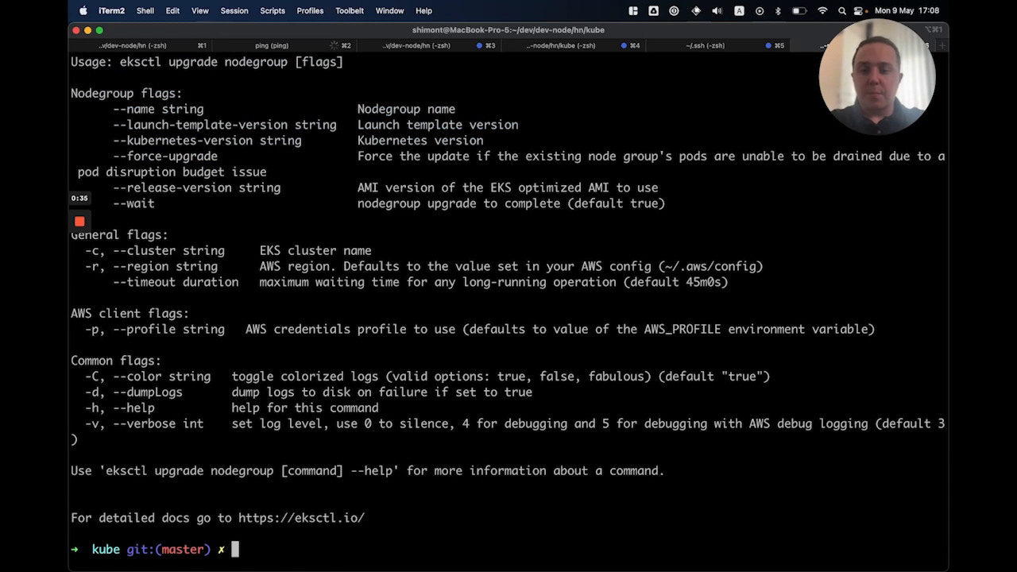
text(eksctl upgrade)
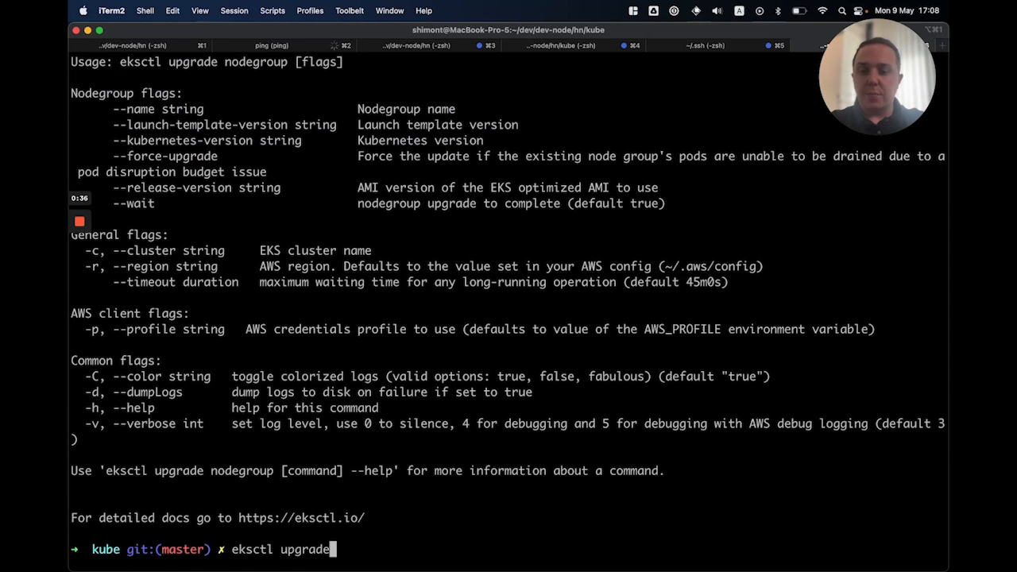
text(nodegroup --help)
text(eksctl upge)
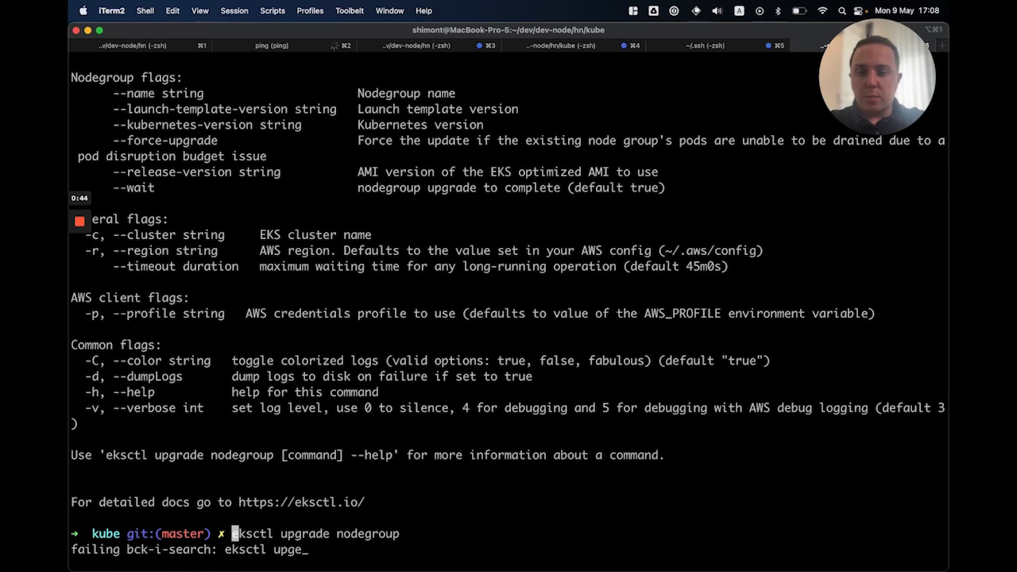
text(rade)
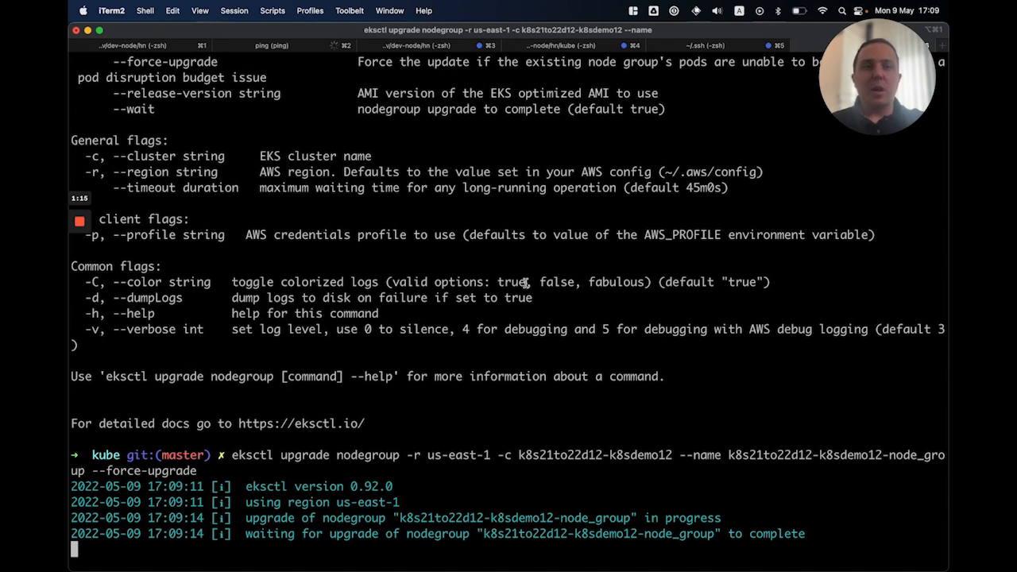
mouse_move(537, 306)
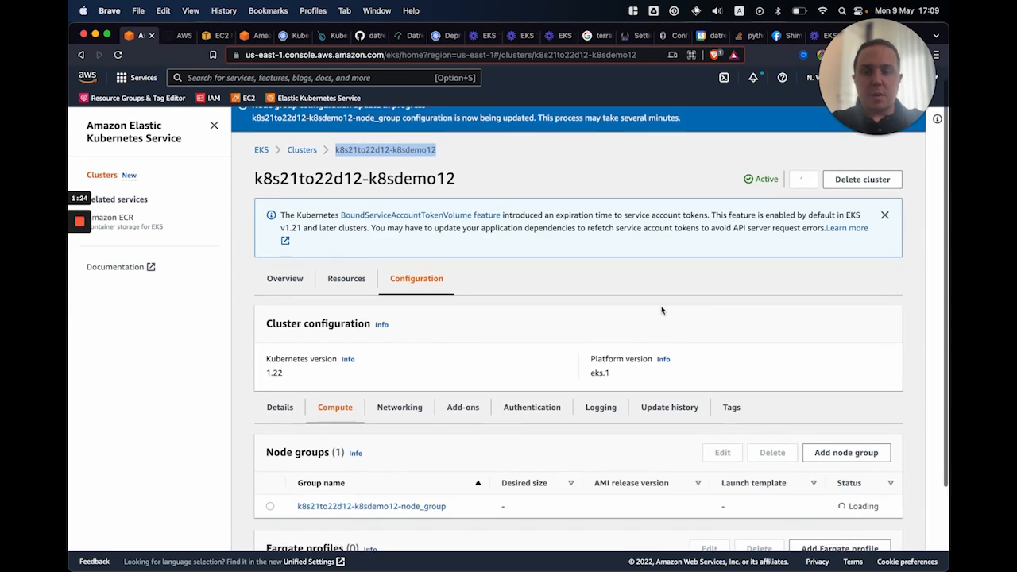
Show the k8s21to22d12-k8sdemo12 Overview tab listing its four Ready nodes.
scroll(down, 3)
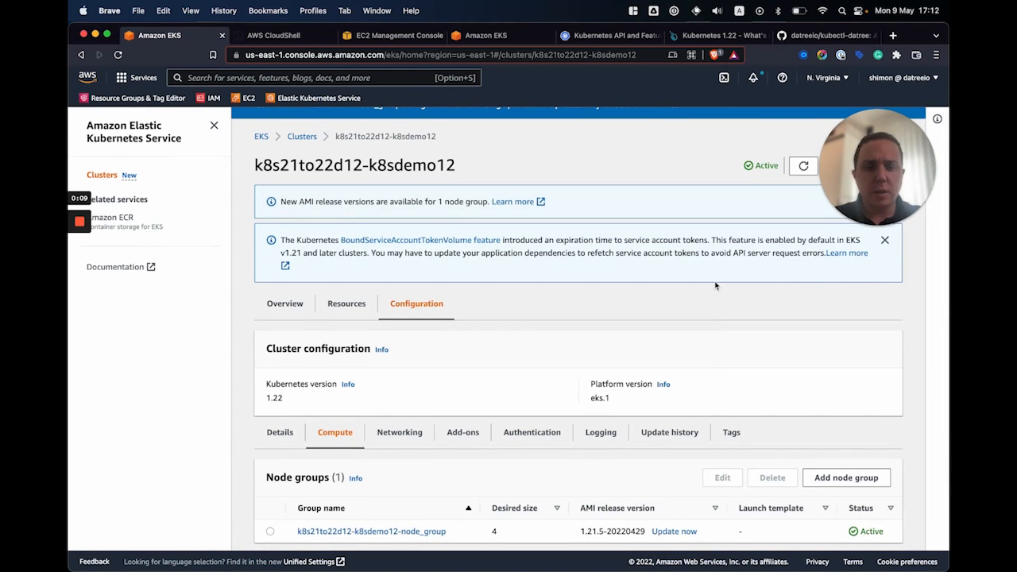
click(285, 303)
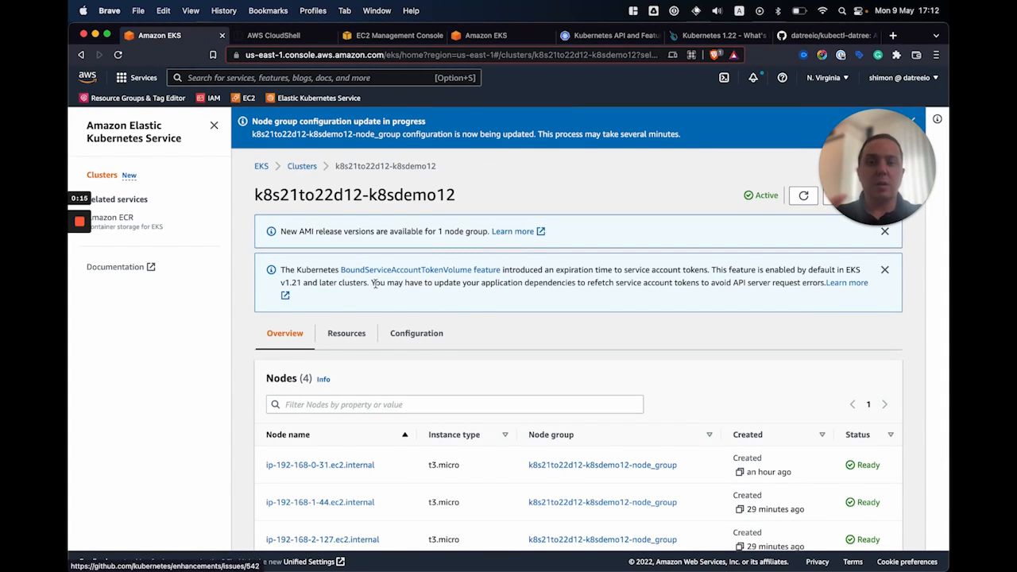
scroll(down, 3)
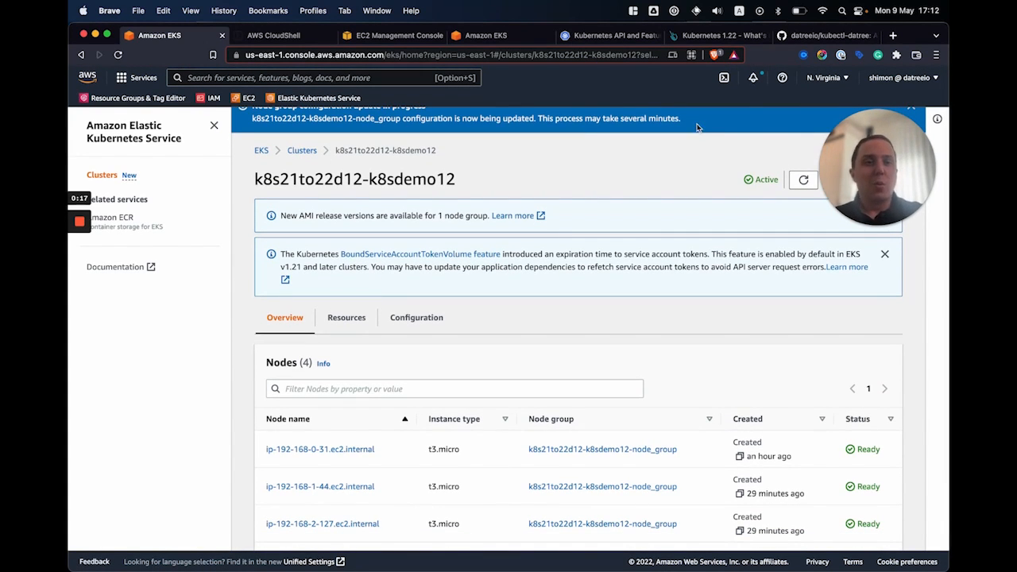
mouse_move(689, 159)
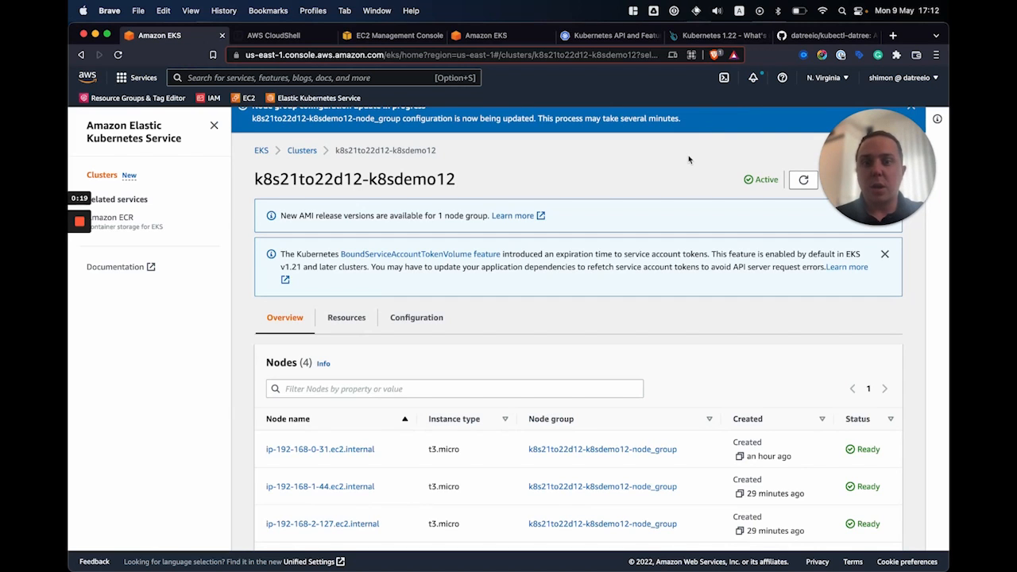
mouse_move(668, 129)
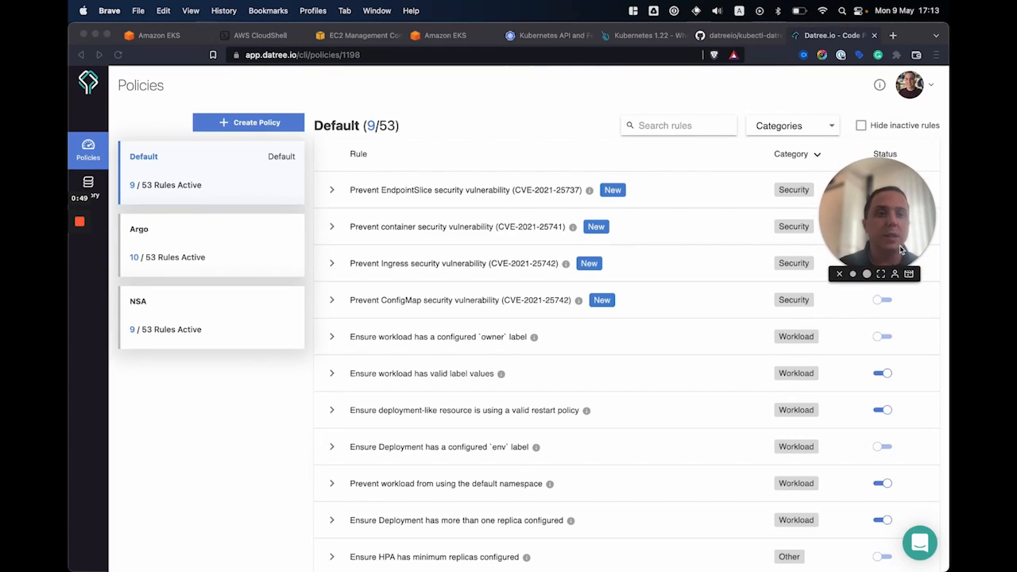
In Datree user settings, set Default Server Version to 1.22.6.
click(911, 85)
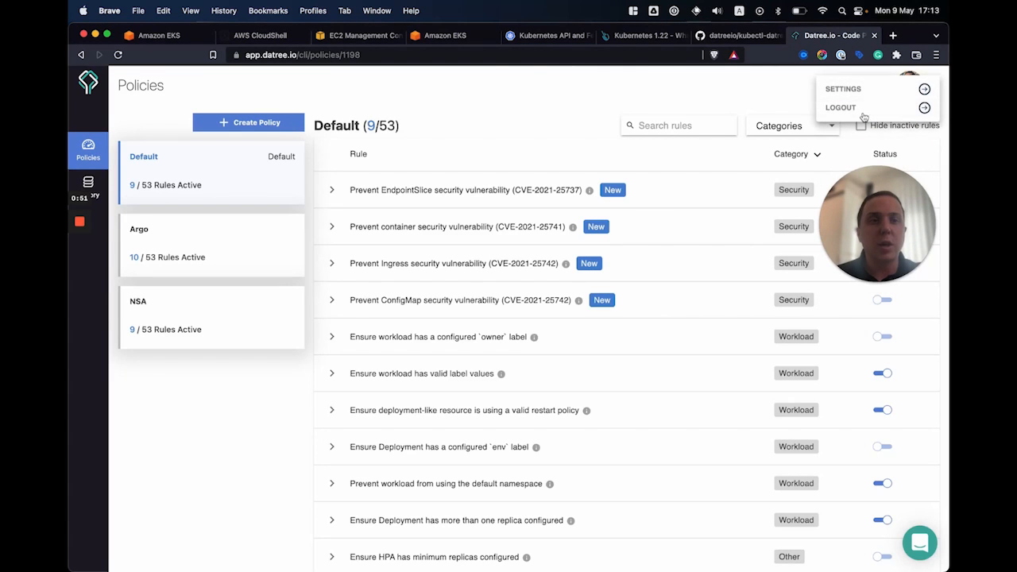
click(843, 89)
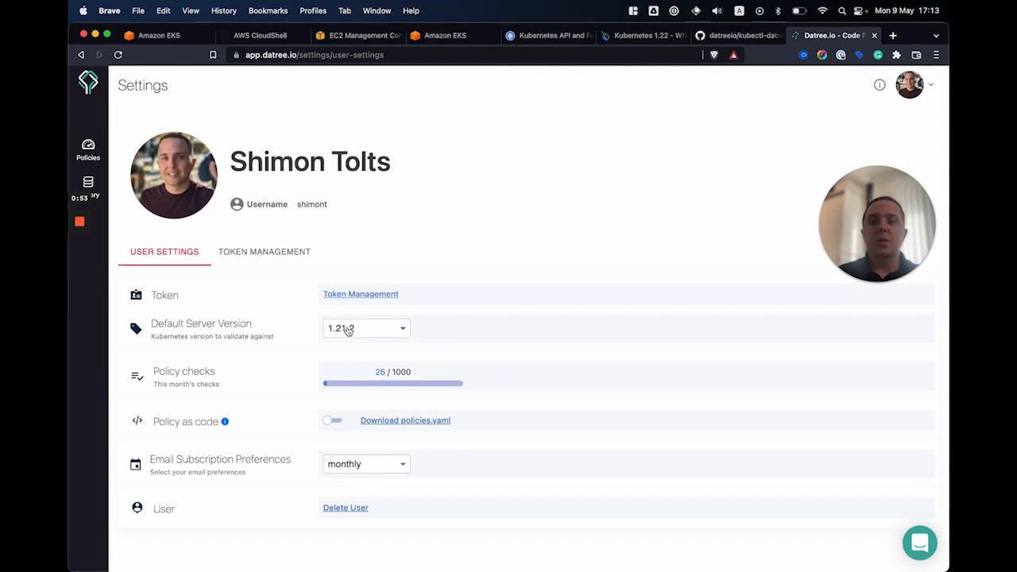
click(365, 328)
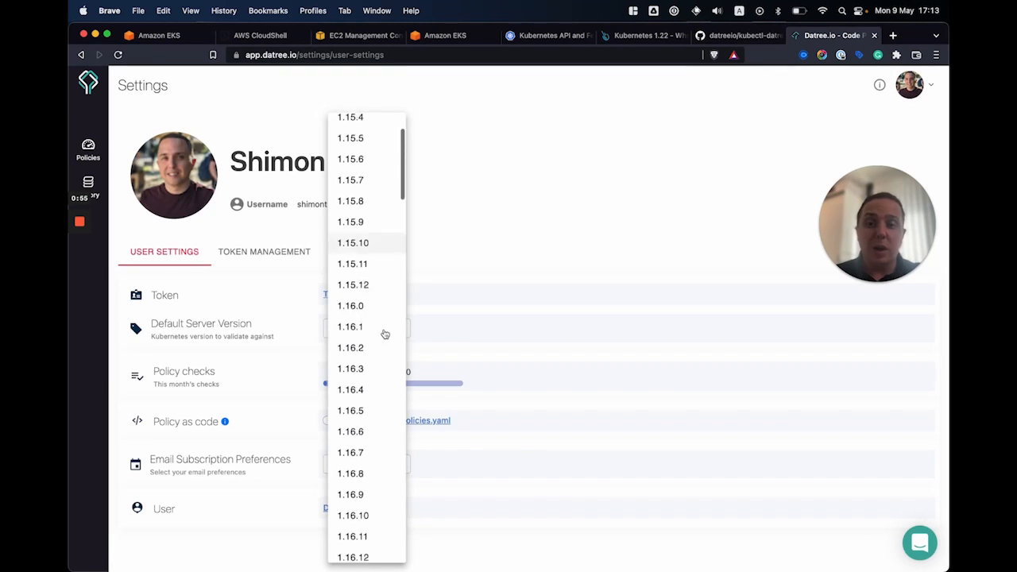
scroll(down, 3)
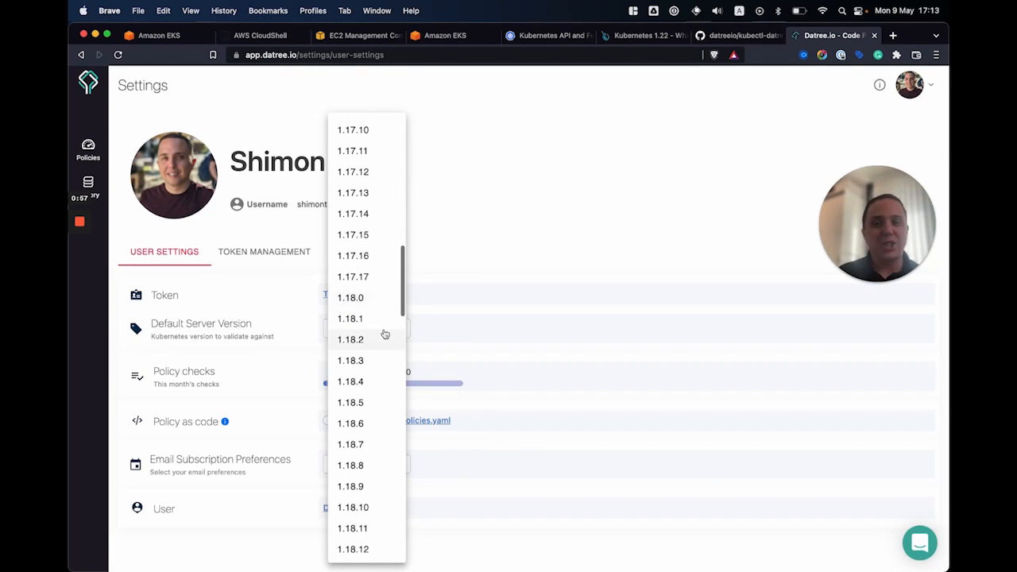
scroll(down, 3)
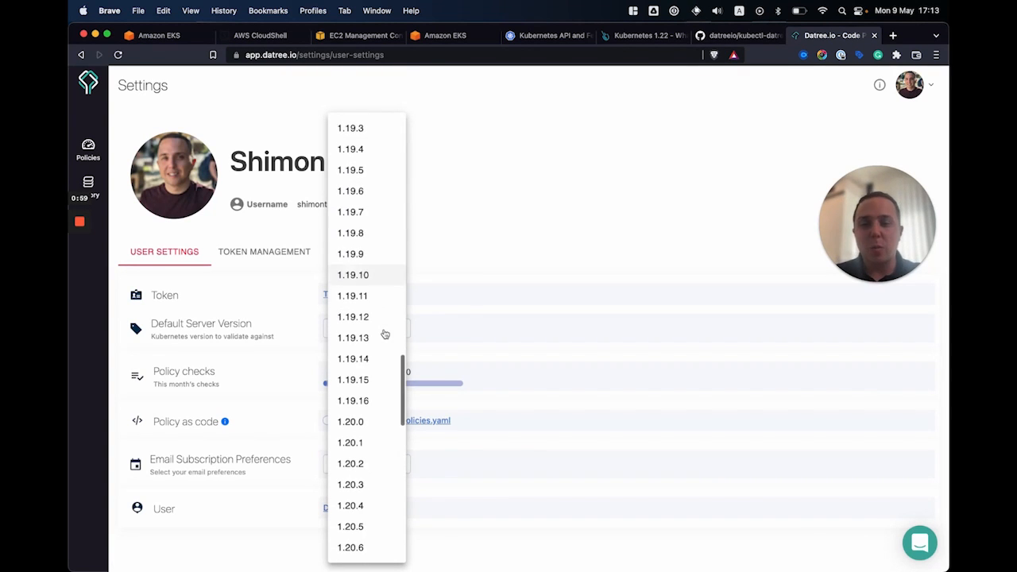
scroll(down, 3)
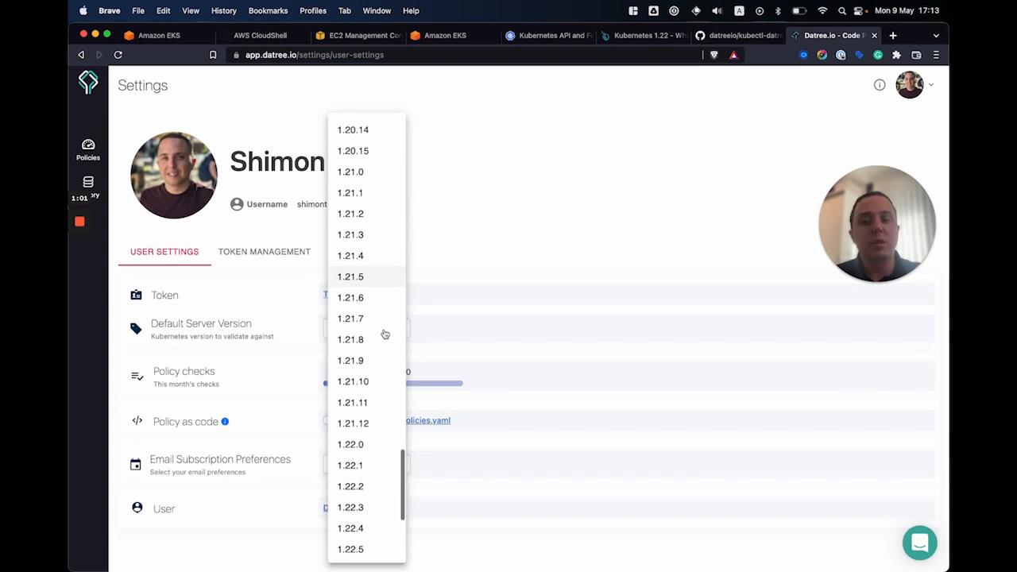
scroll(down, 3)
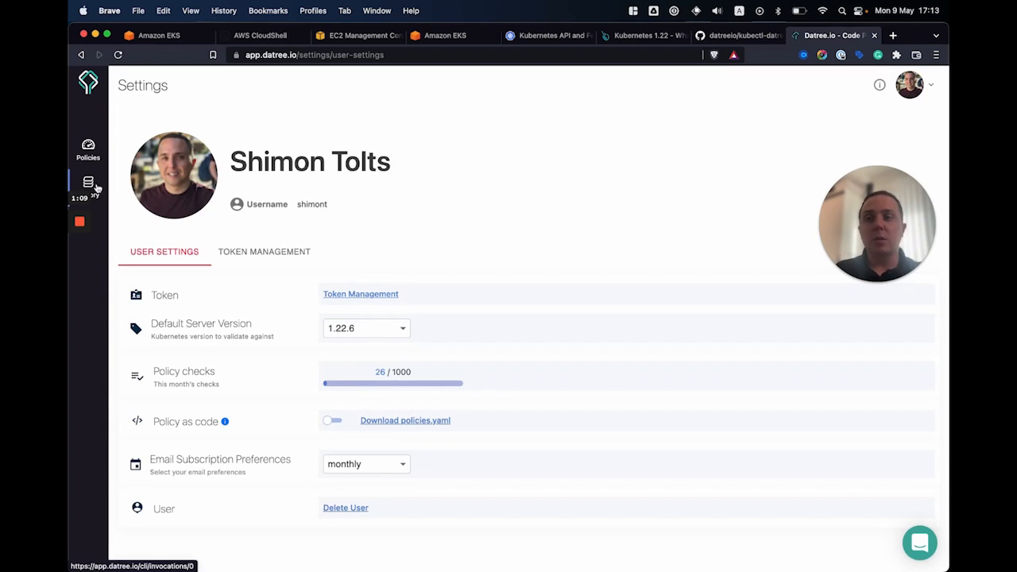
Open History run #311 and highlight its Kubernetes 1.22.6 schema validation result.
click(87, 182)
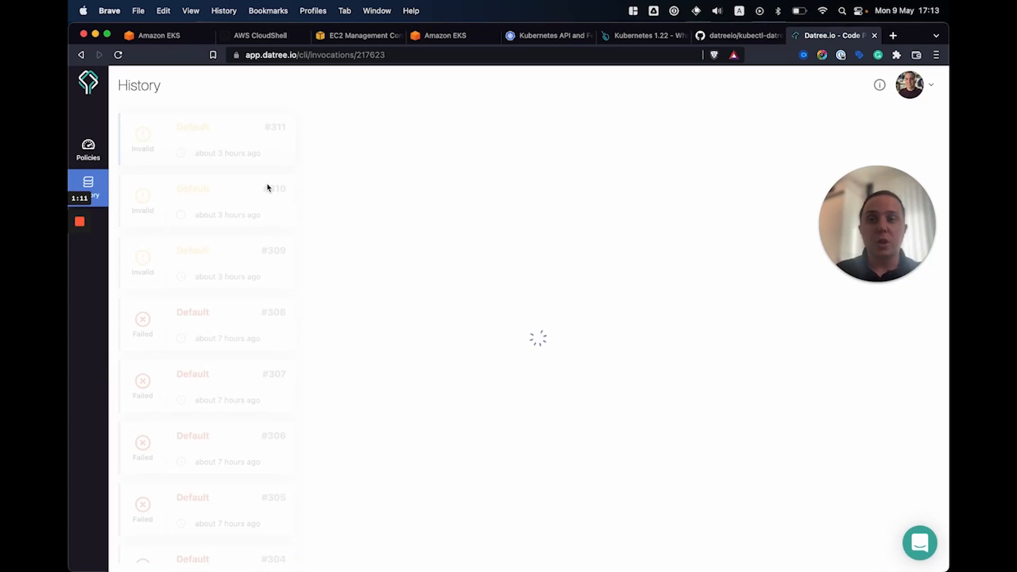
click(206, 139)
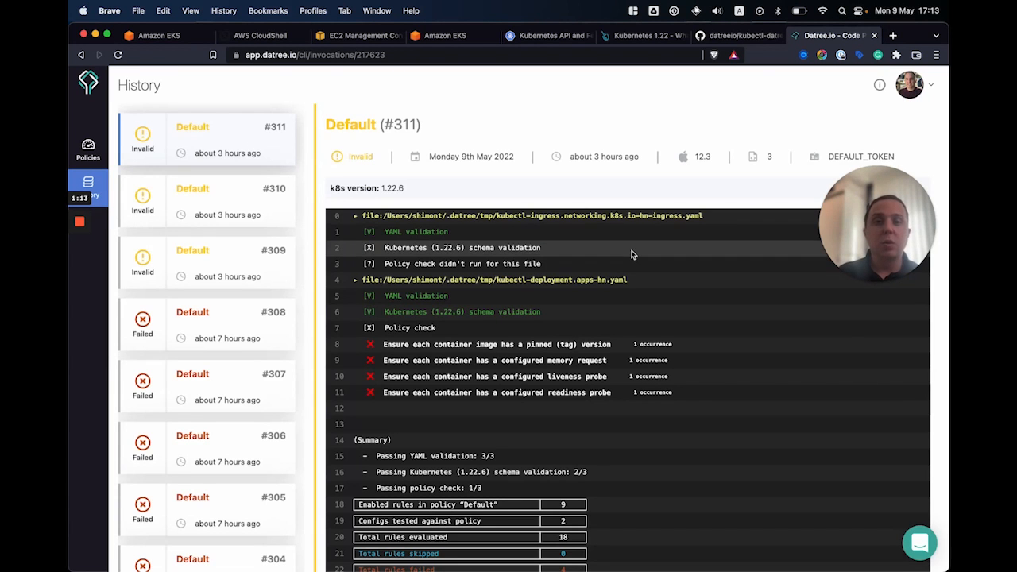
double_click(403, 248)
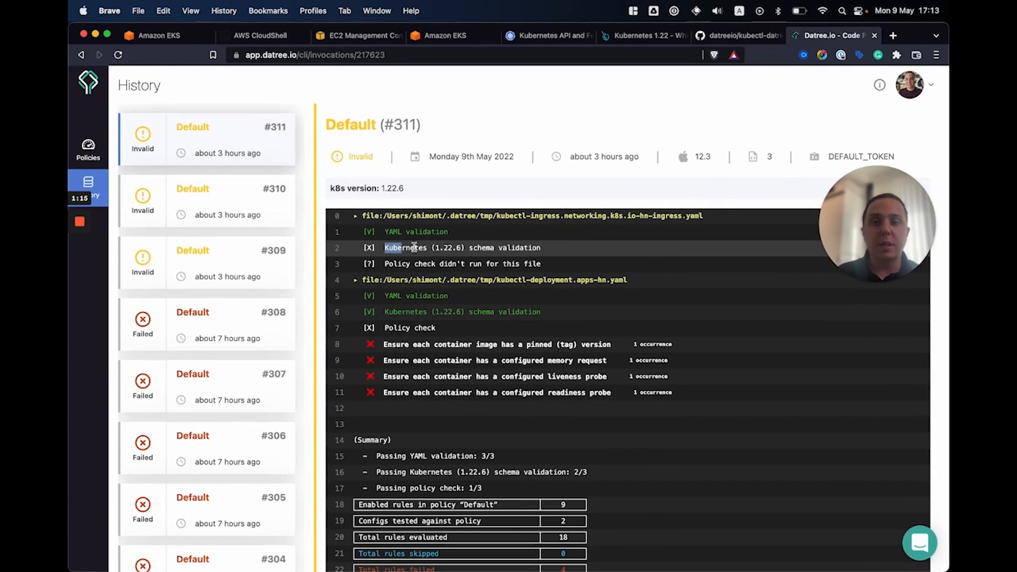